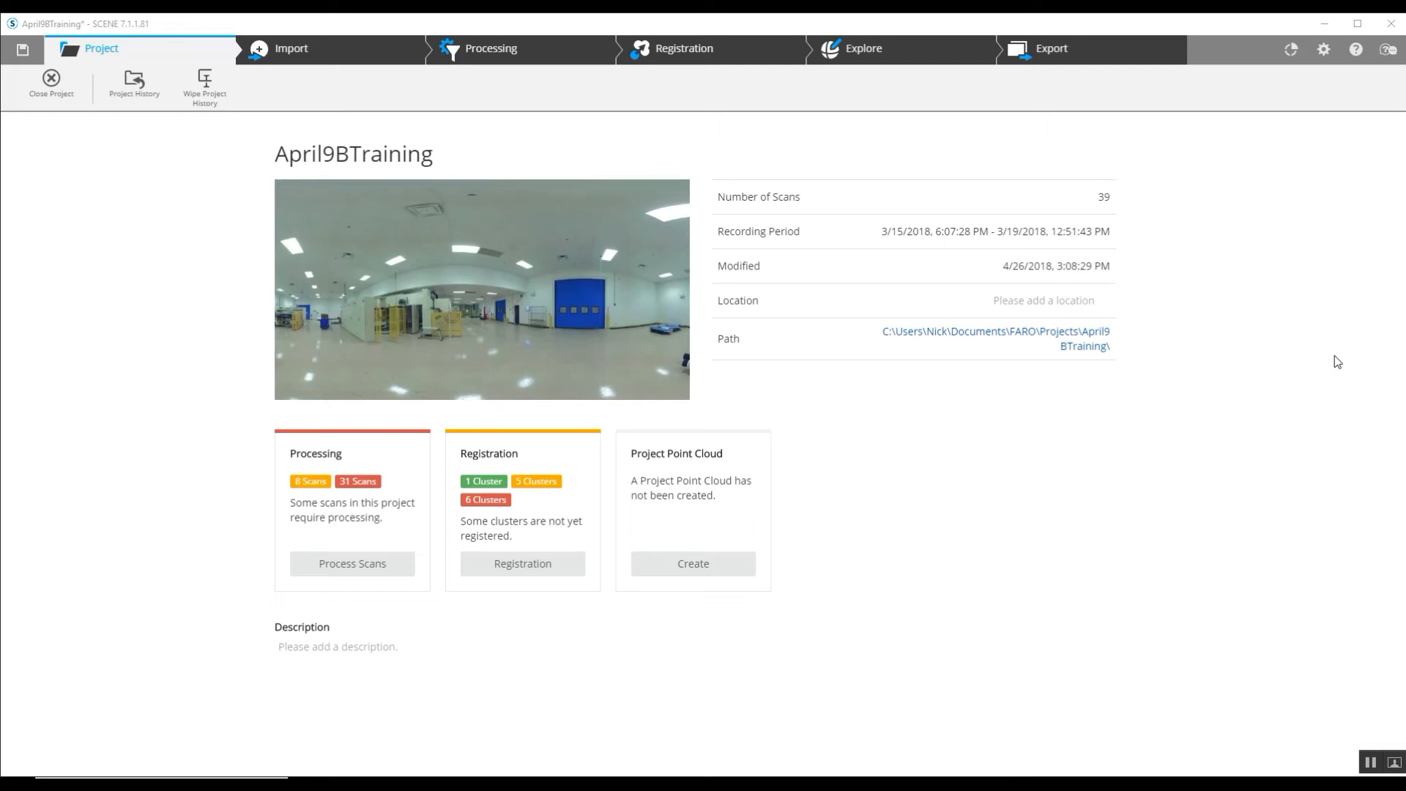
pyautogui.moveTo(1119, 267)
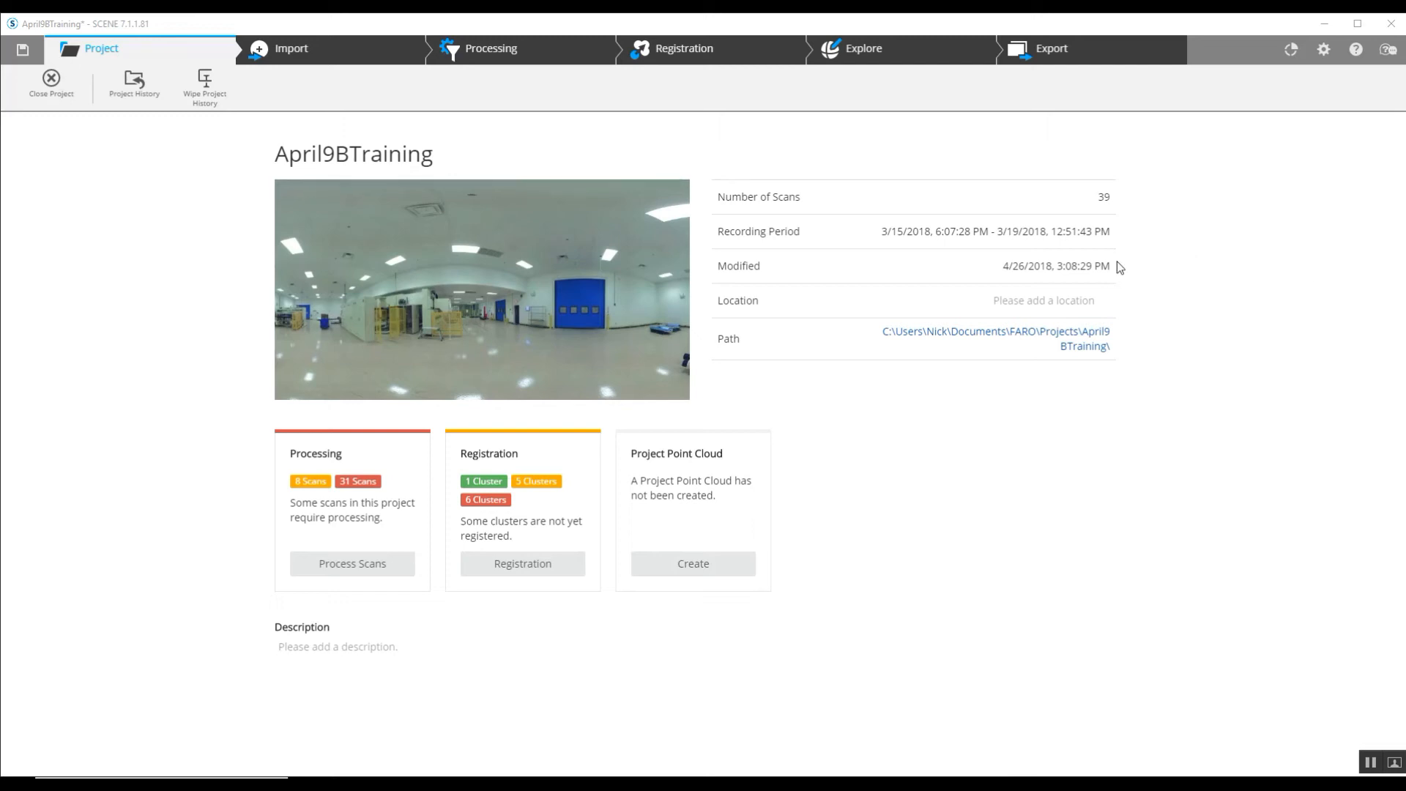
pyautogui.moveTo(169, 336)
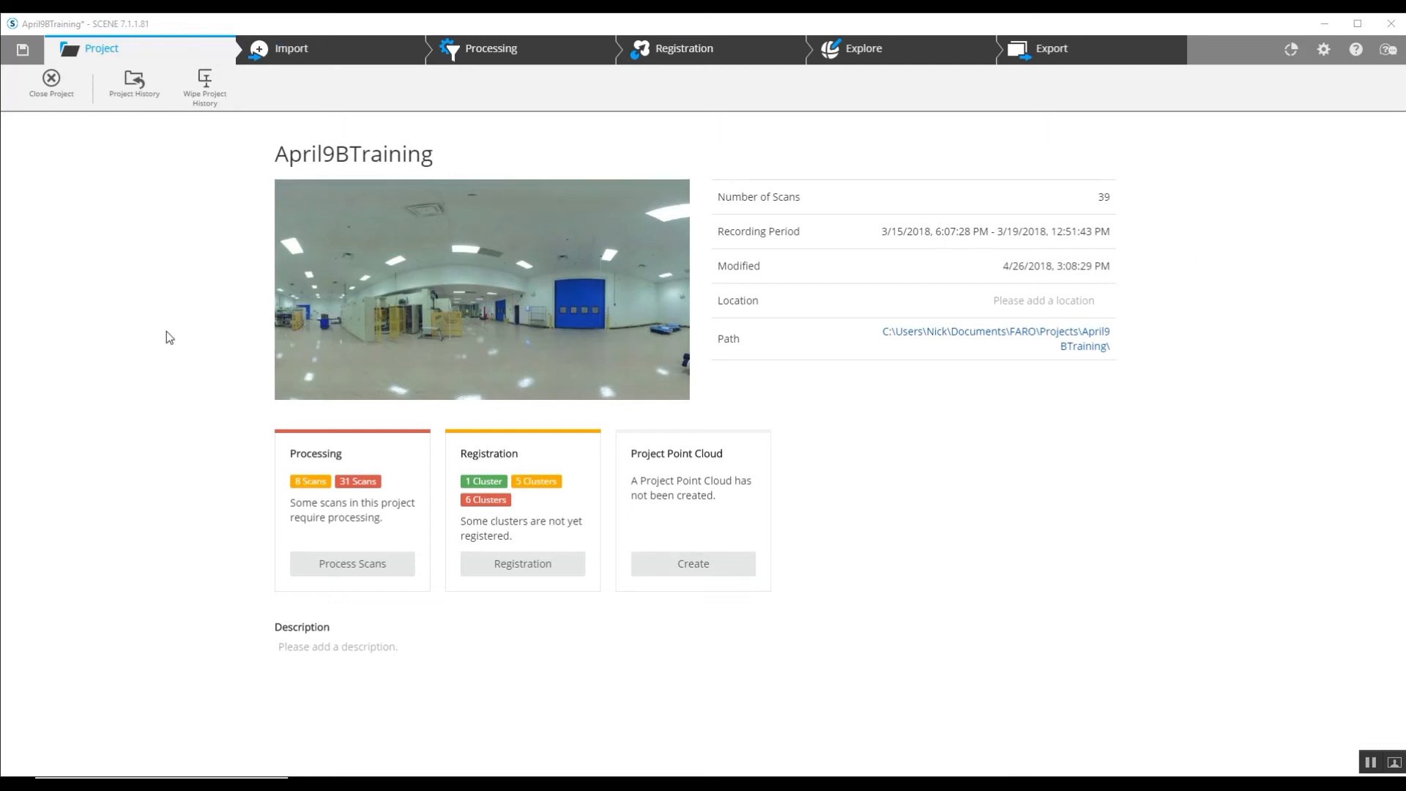
pyautogui.moveTo(682, 267)
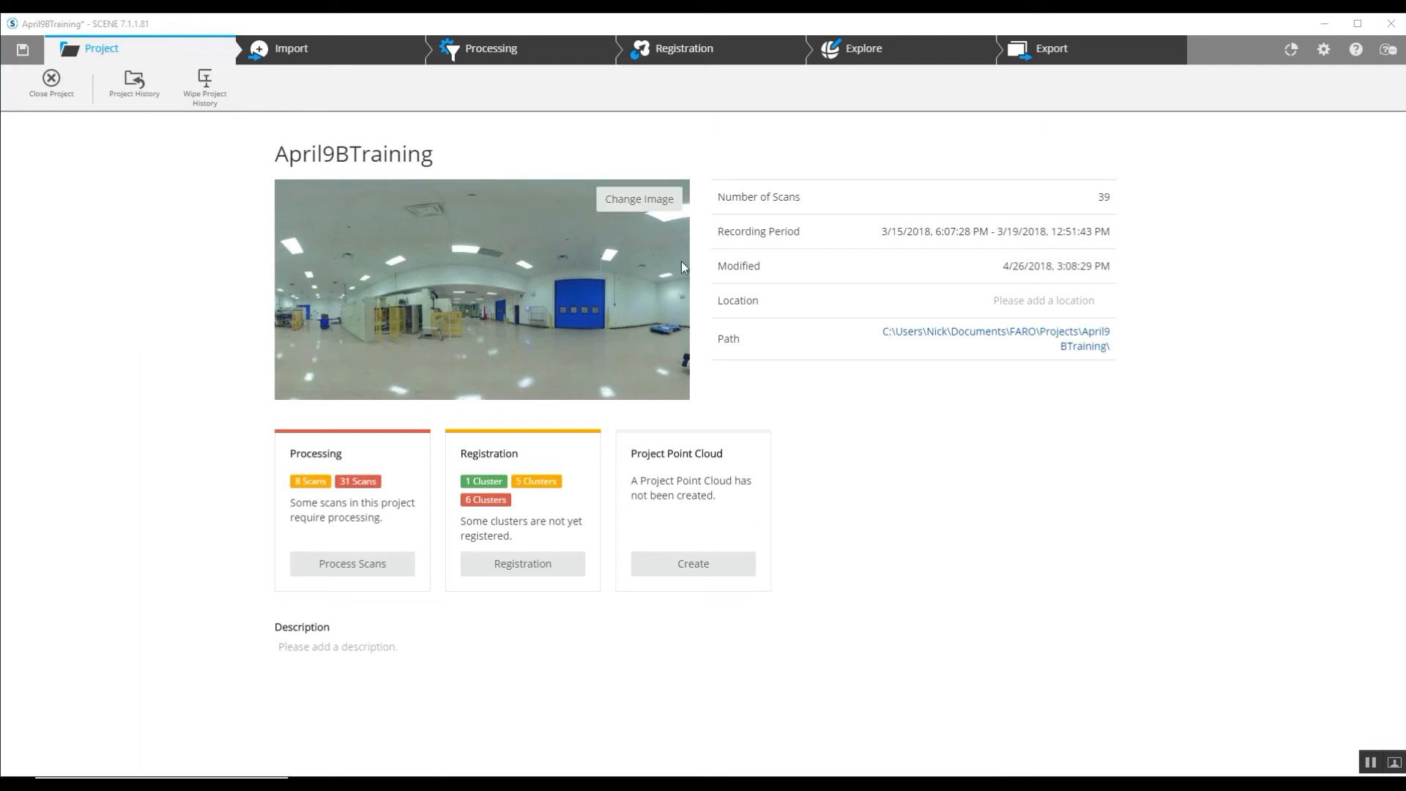
# - Open scan New_Project_Scan_028 from the Explore tab's Structure tree
pyautogui.click(863, 48)
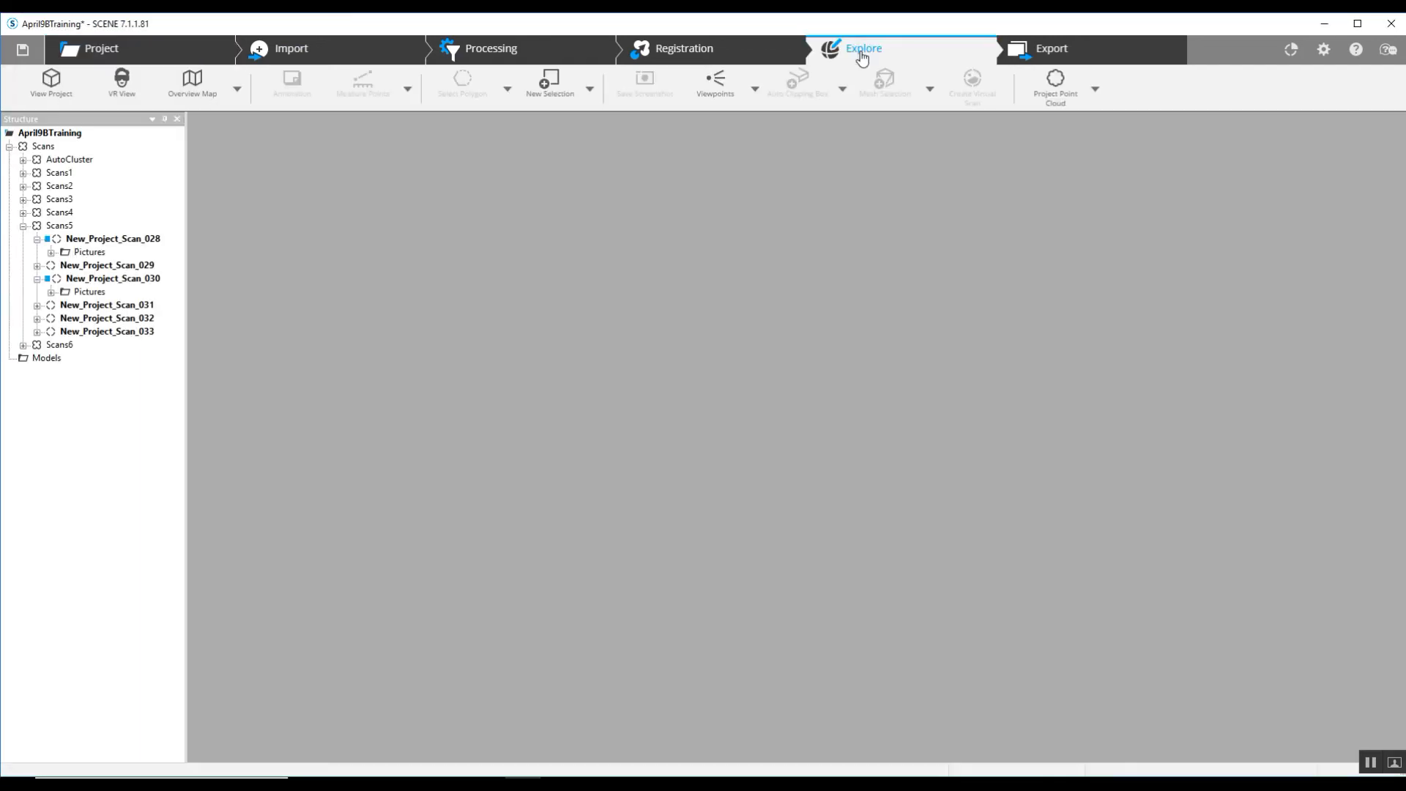
pyautogui.click(862, 47)
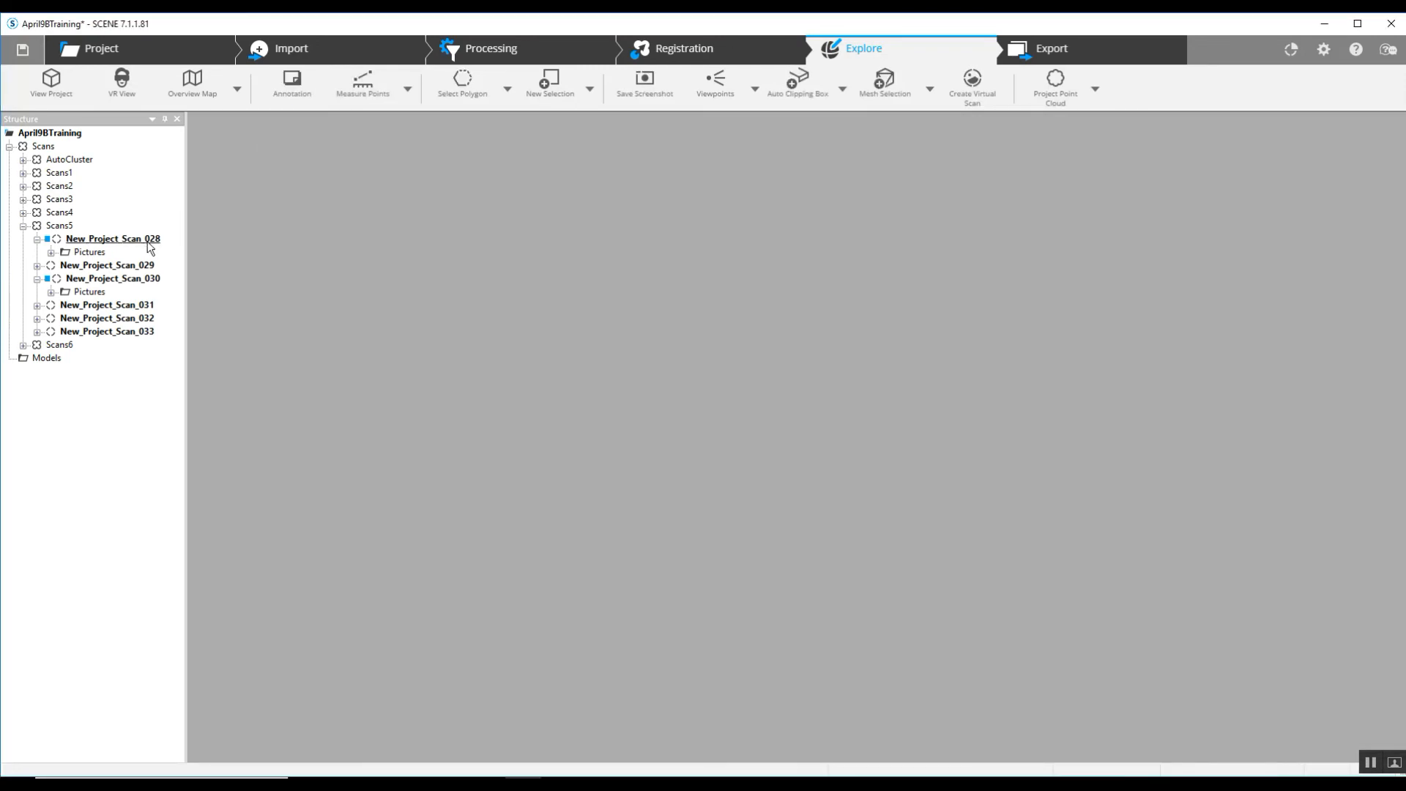
pyautogui.doubleClick(113, 239)
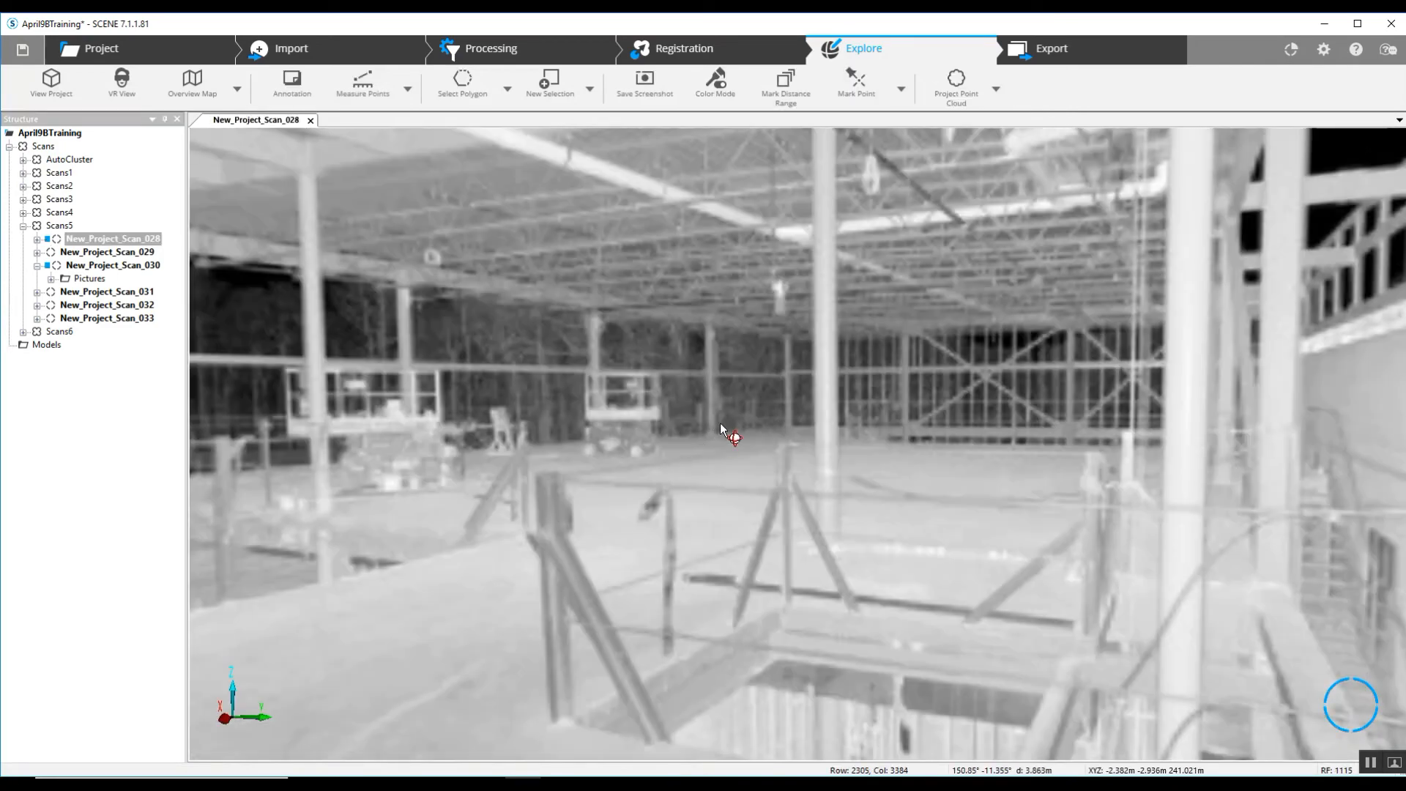
# - Aim the scan view at the stairs, the angle iron and the overspray beside it
pyautogui.moveTo(726, 435); pyautogui.dragTo(709, 439)
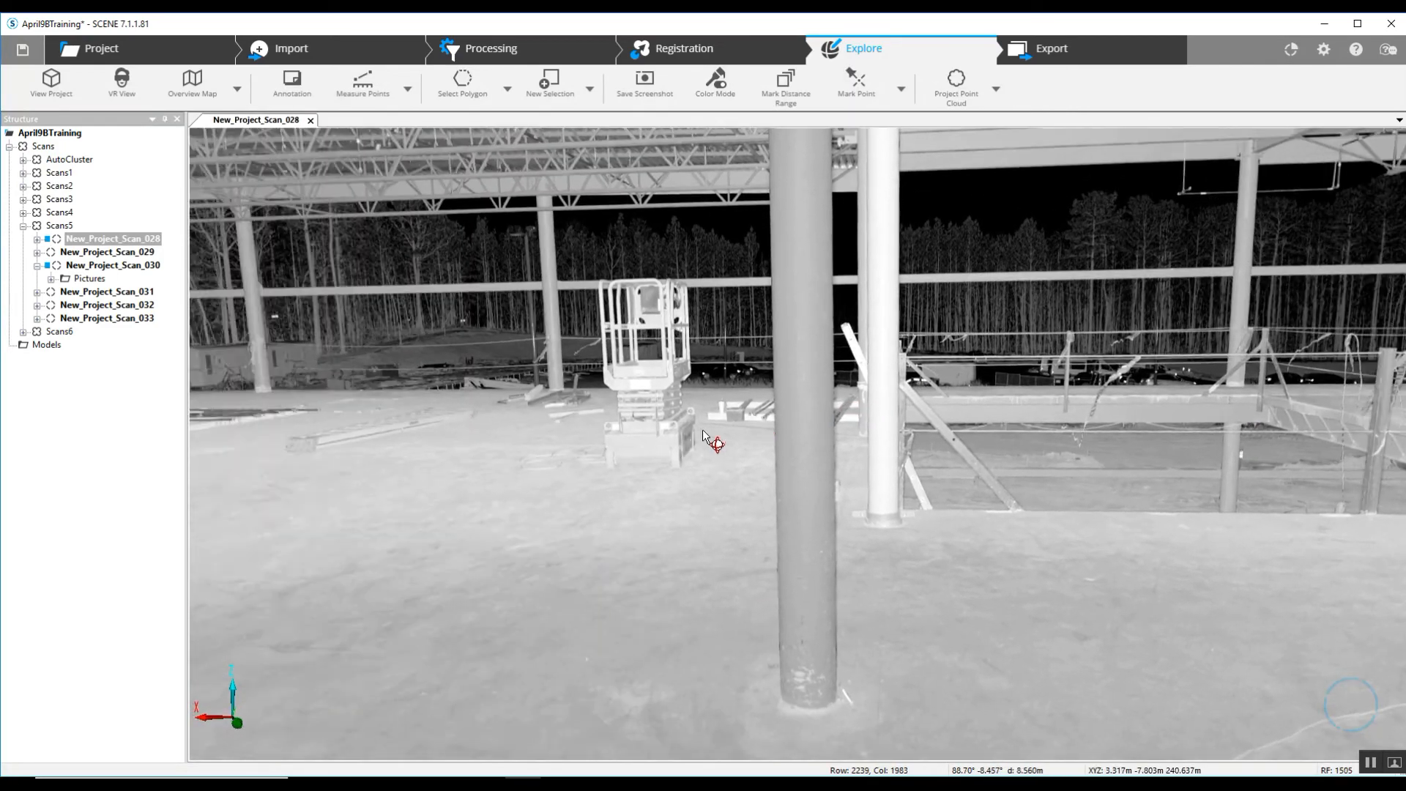
pyautogui.moveTo(708, 439); pyautogui.dragTo(770, 400)
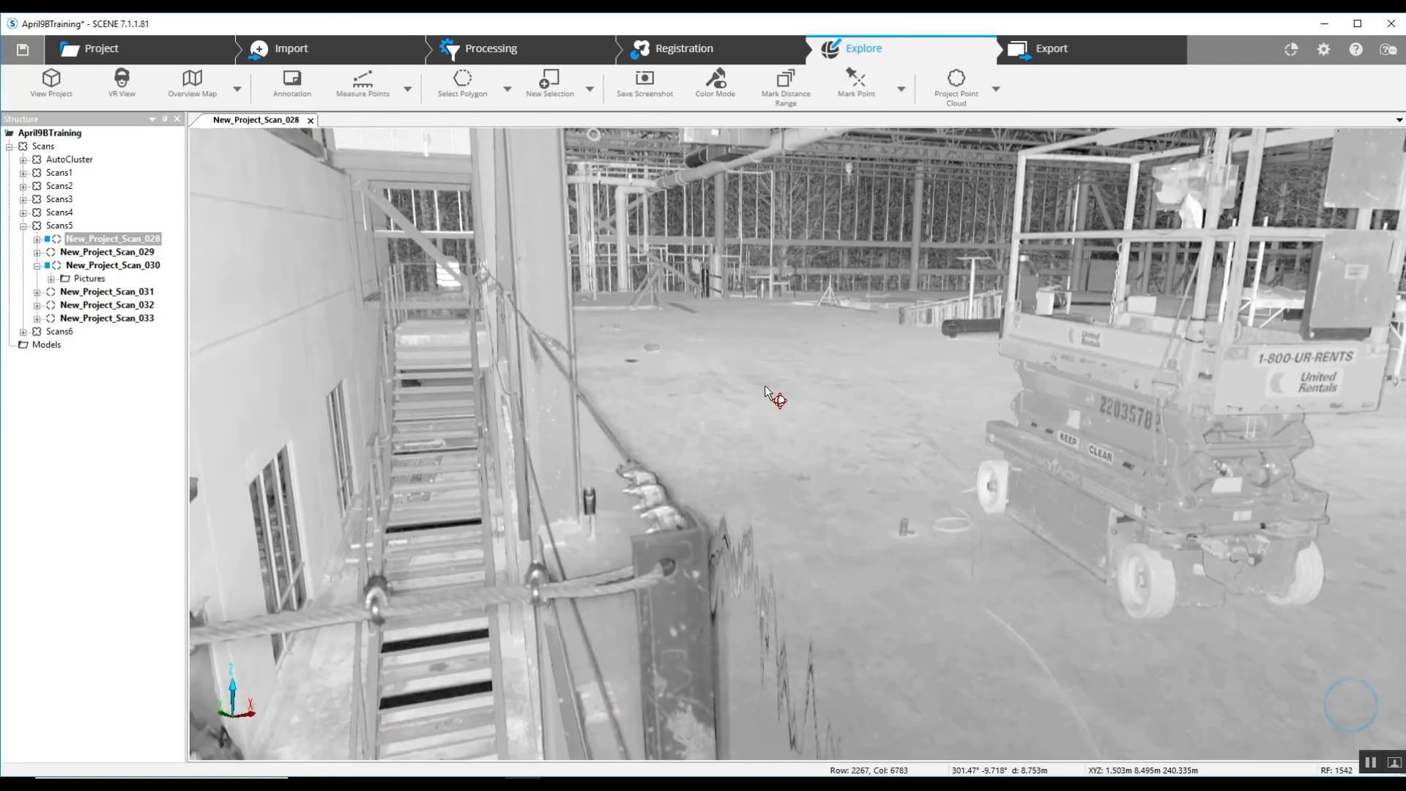
pyautogui.moveTo(774, 399); pyautogui.dragTo(816, 336)
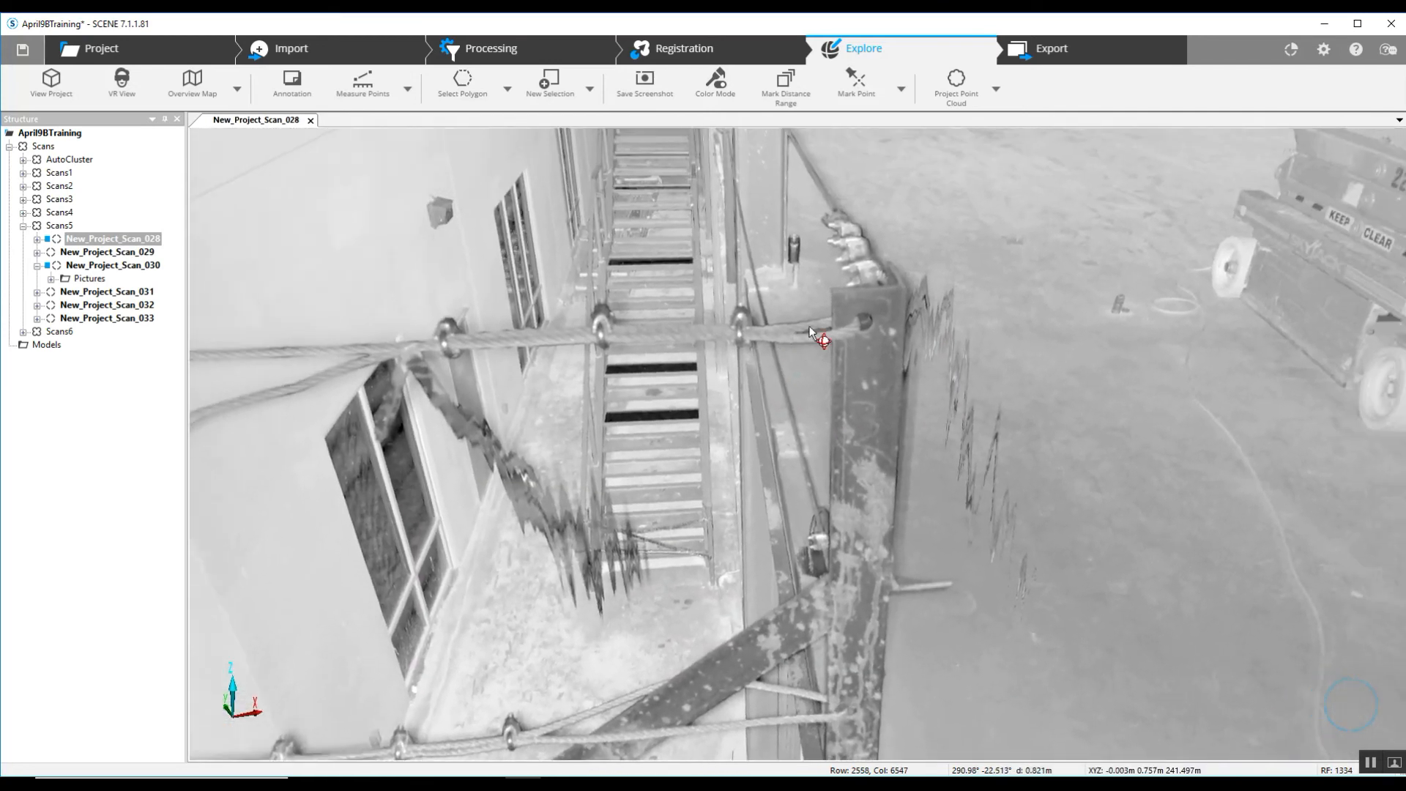
pyautogui.moveTo(811, 331); pyautogui.dragTo(659, 248)
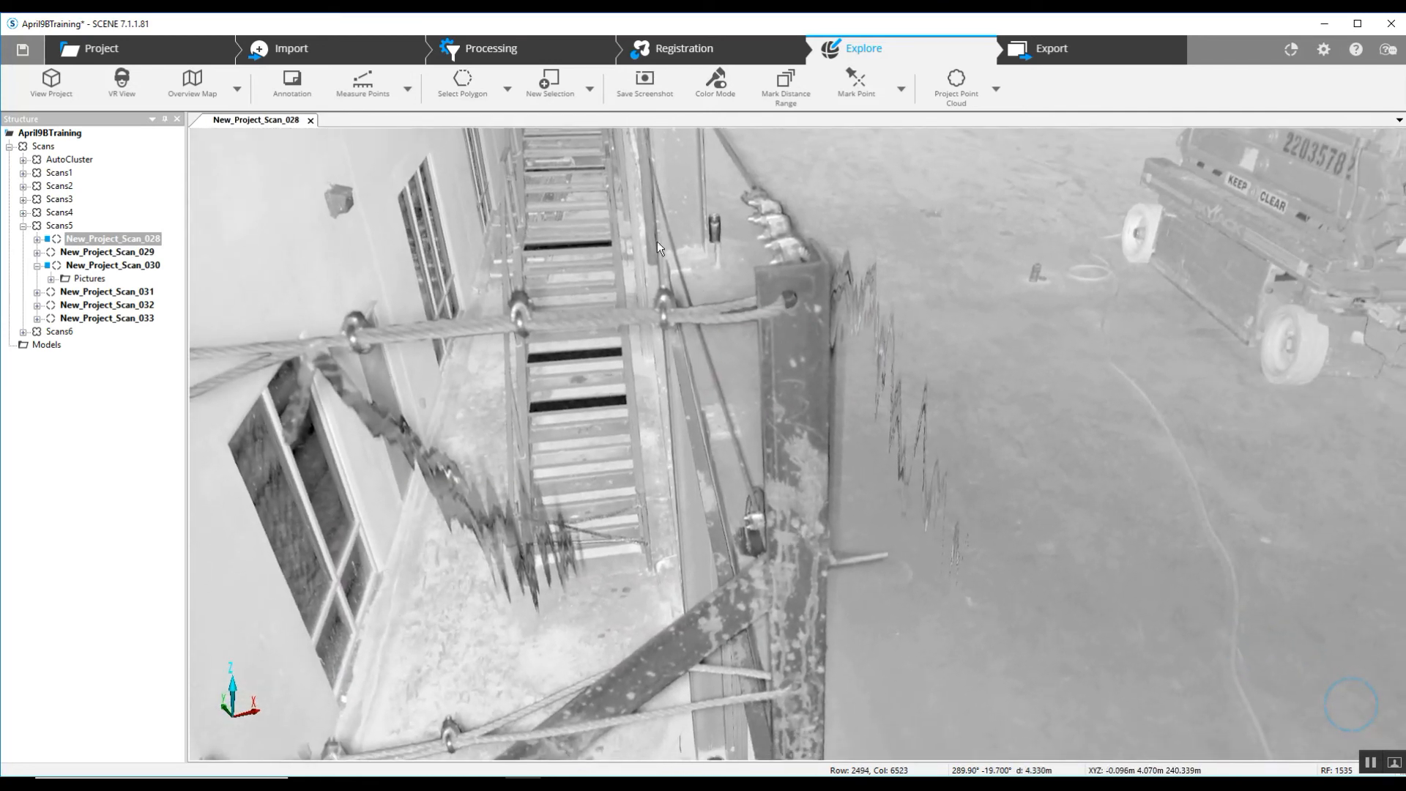
pyautogui.moveTo(659, 248); pyautogui.dragTo(477, 417)
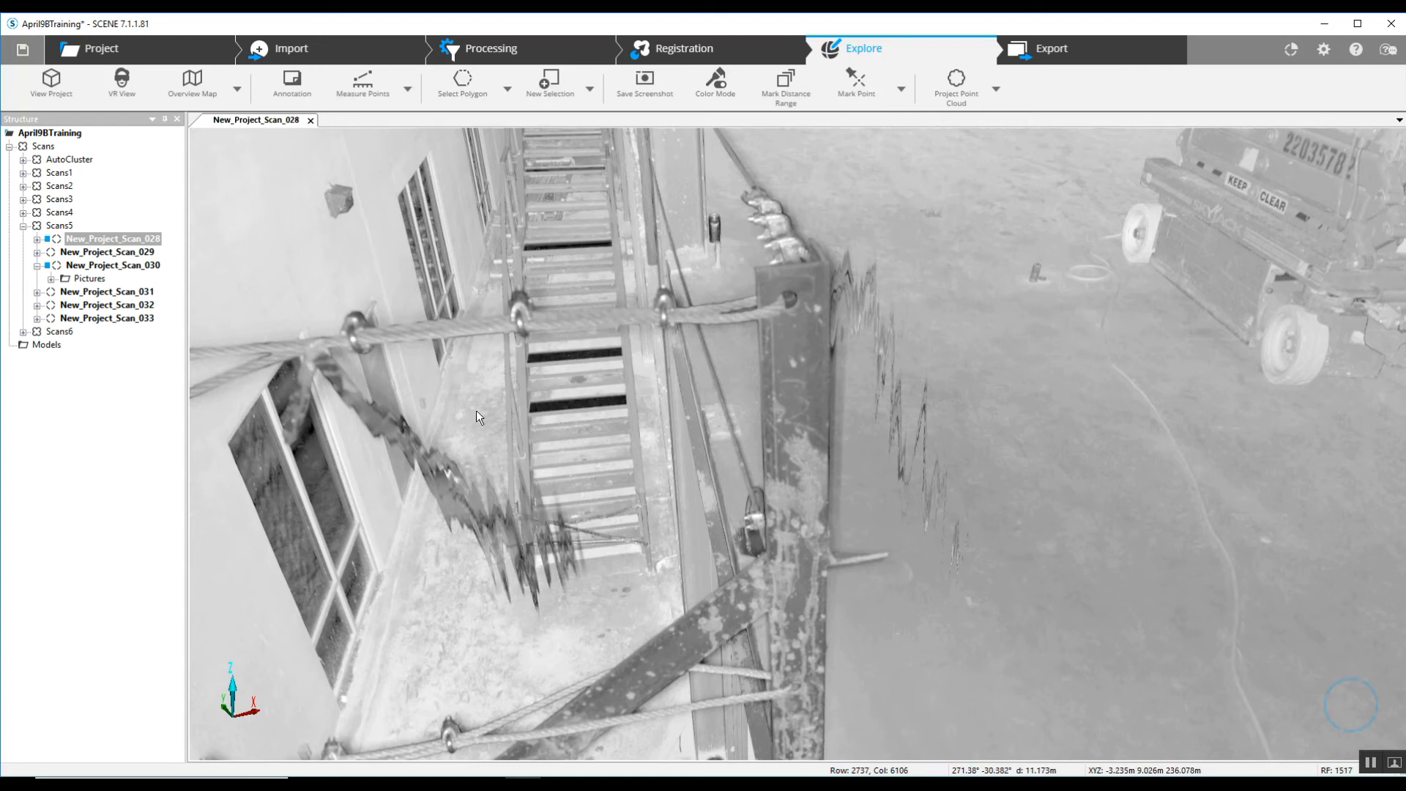
pyautogui.moveTo(912, 363)
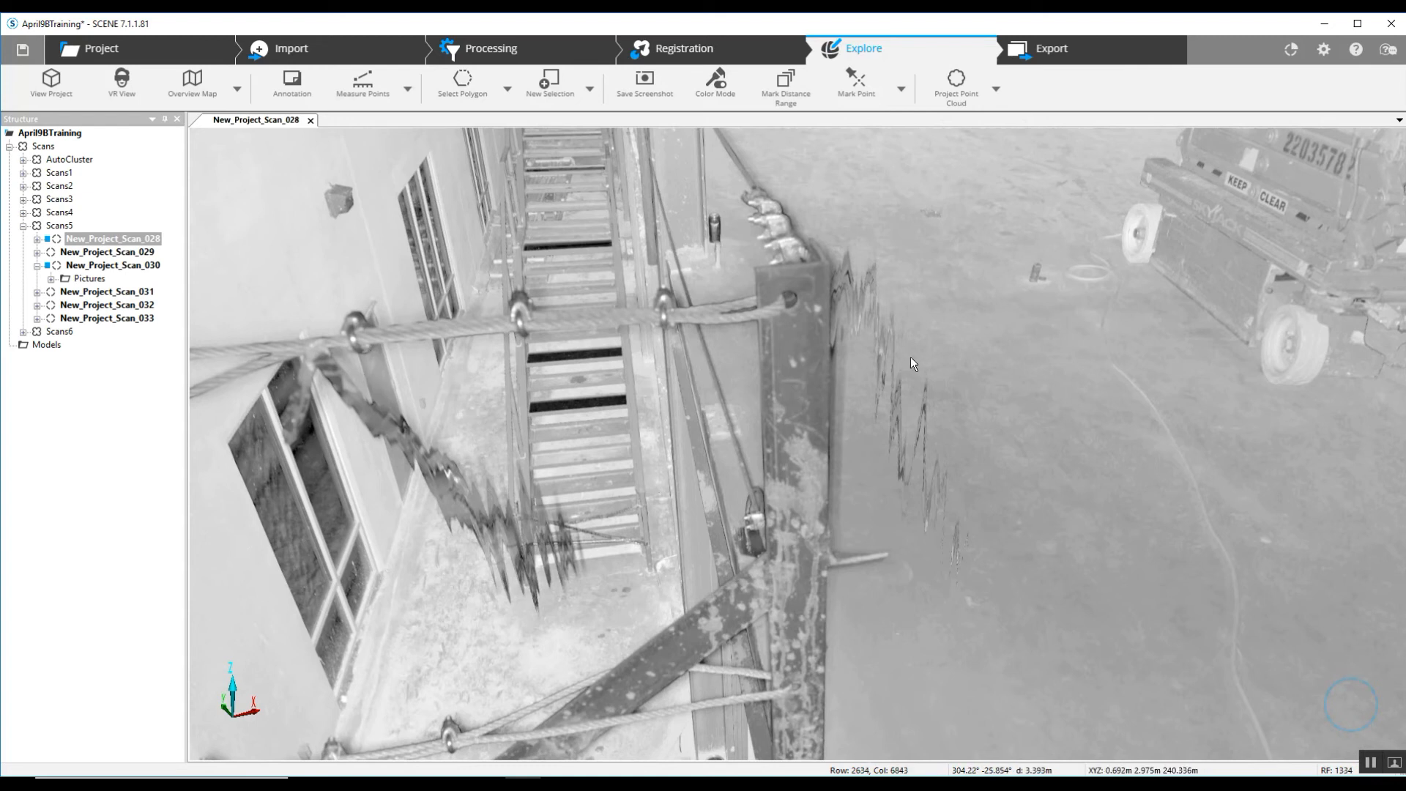
pyautogui.moveTo(826, 307)
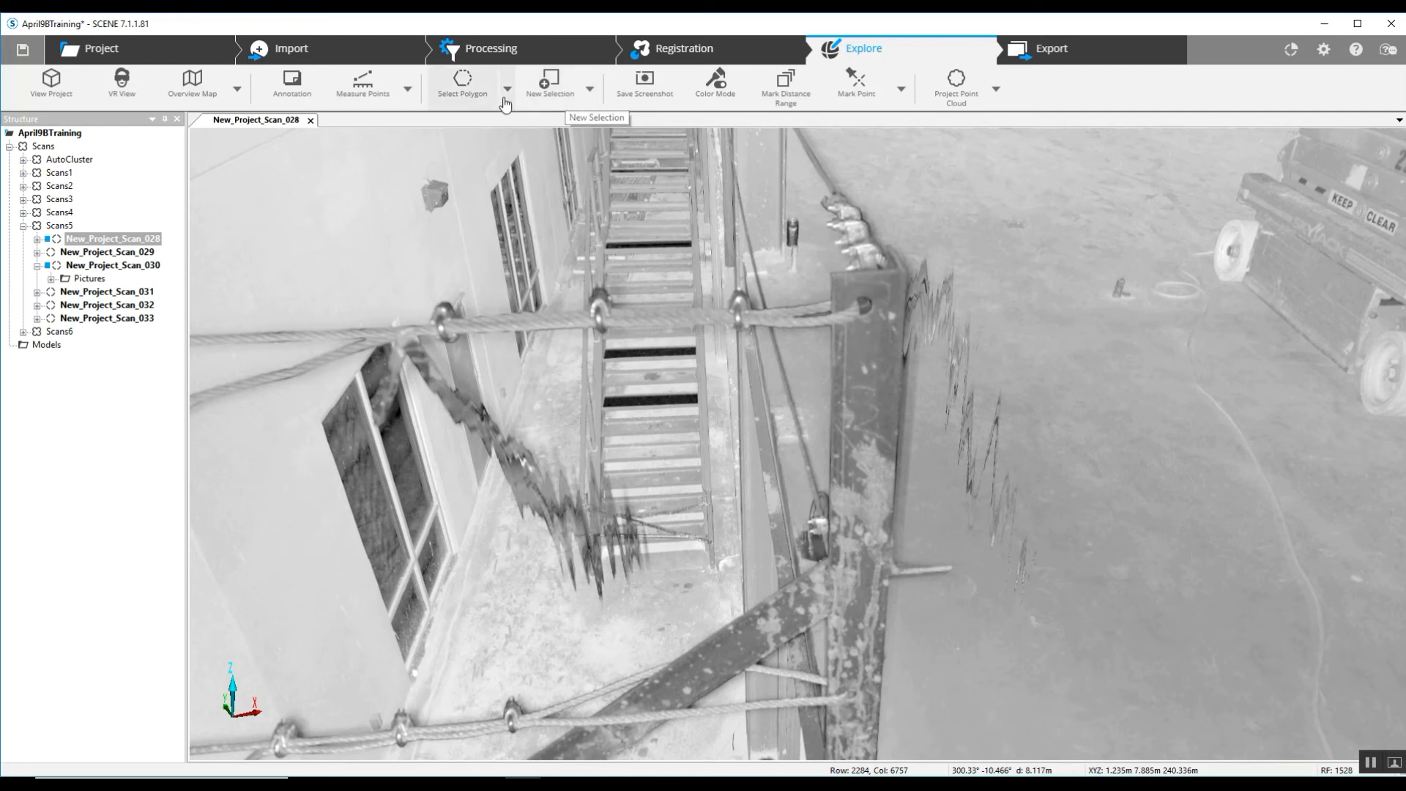
# - Switch to Select Rectangle and drag a rectangle over the stairs and angle iron
pyautogui.click(506, 93)
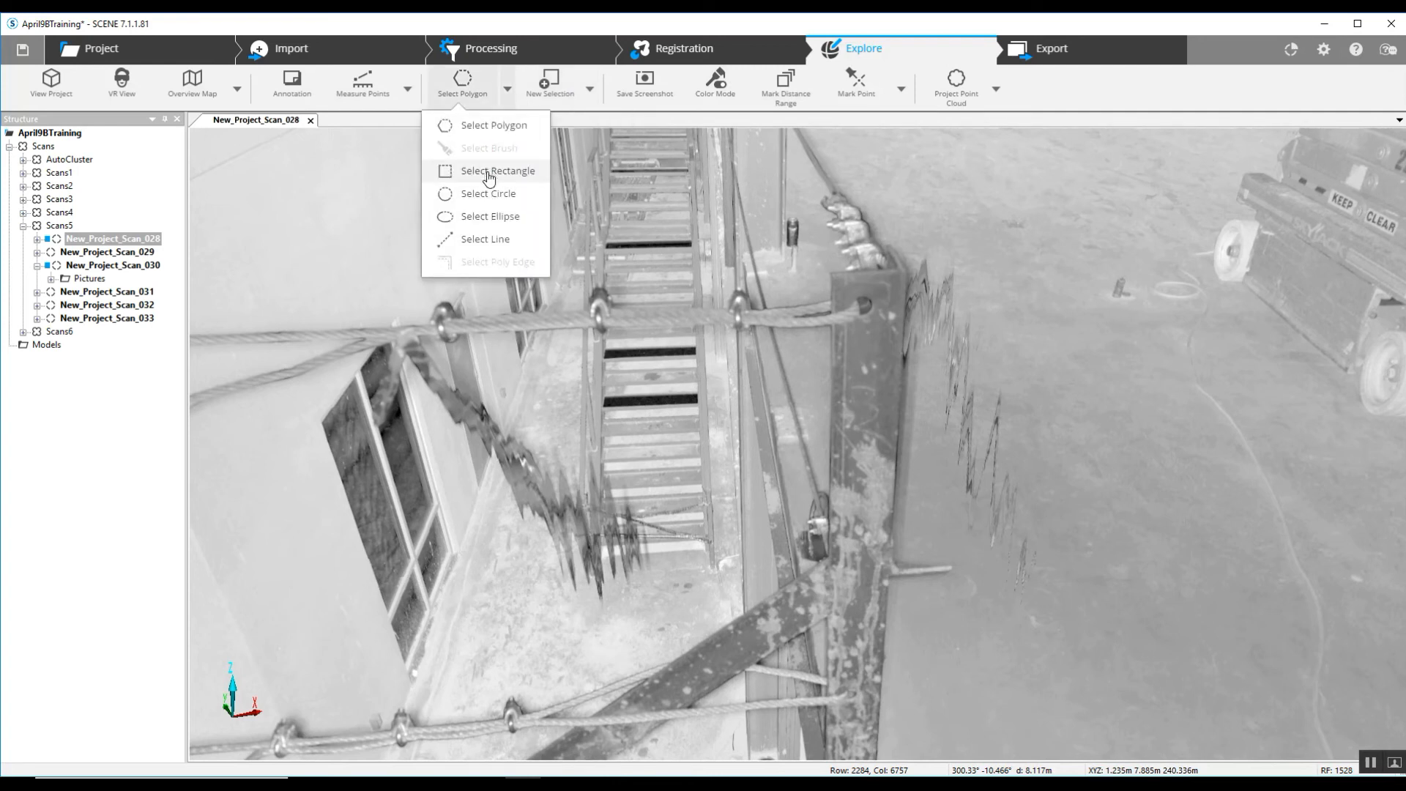
pyautogui.click(496, 170)
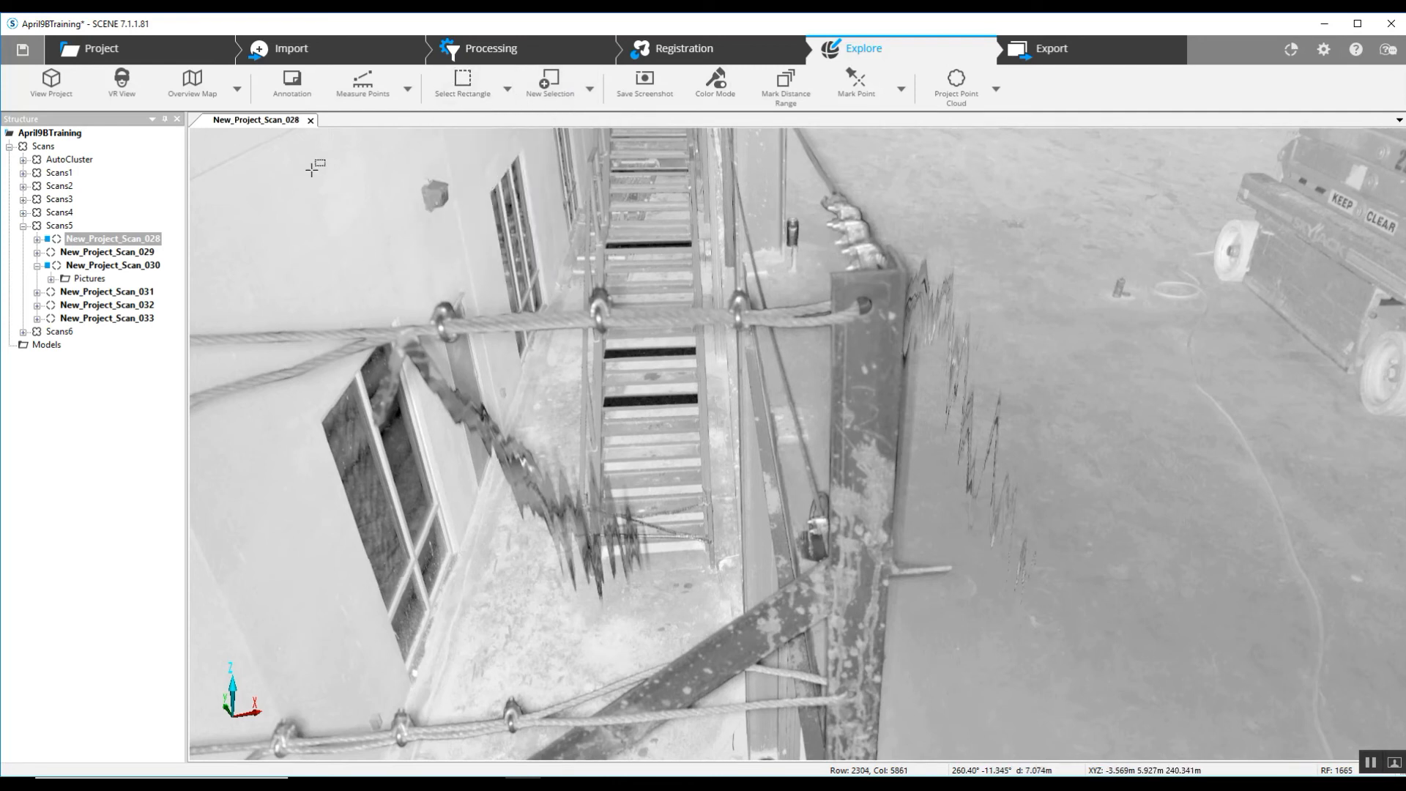
pyautogui.moveTo(315, 169); pyautogui.dragTo(1136, 670)
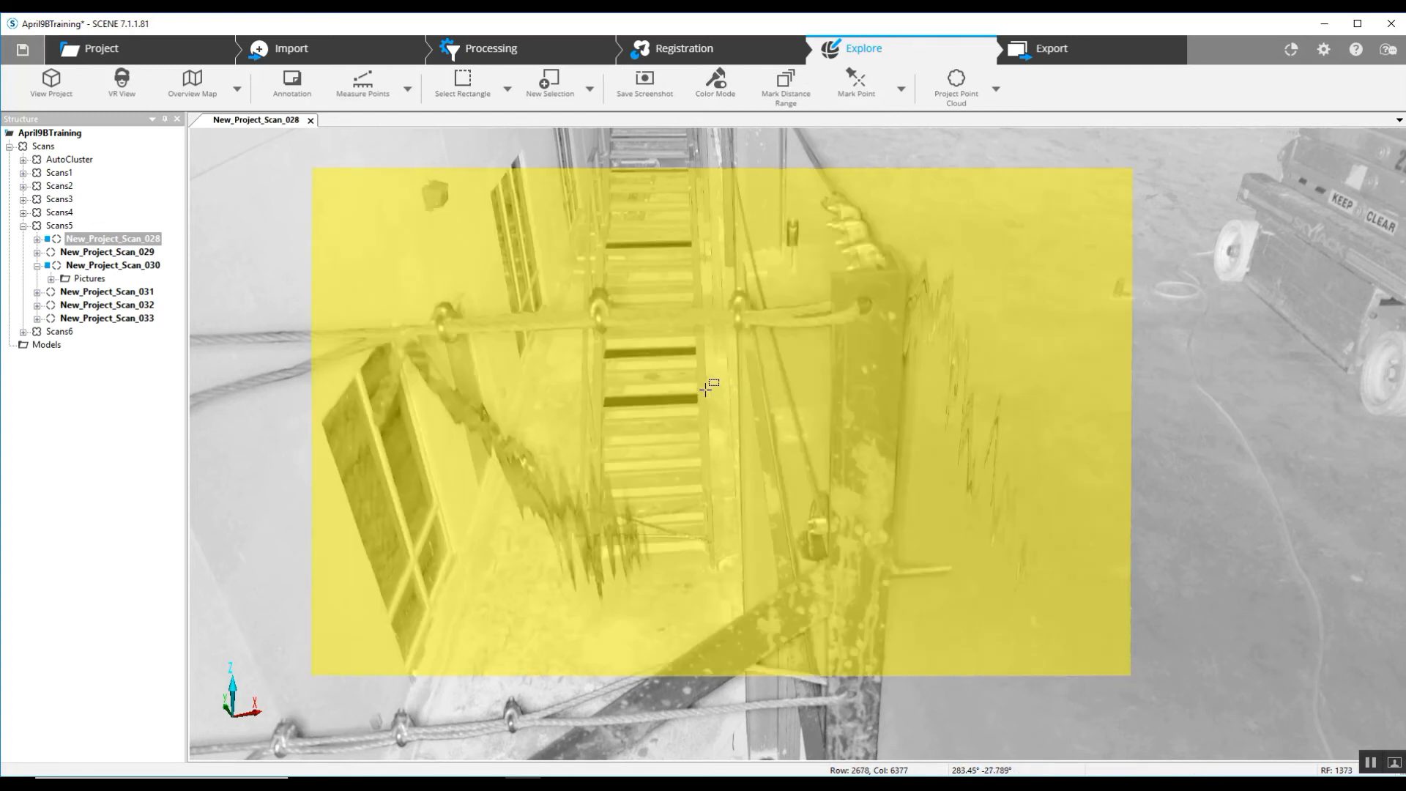
pyautogui.moveTo(787, 393)
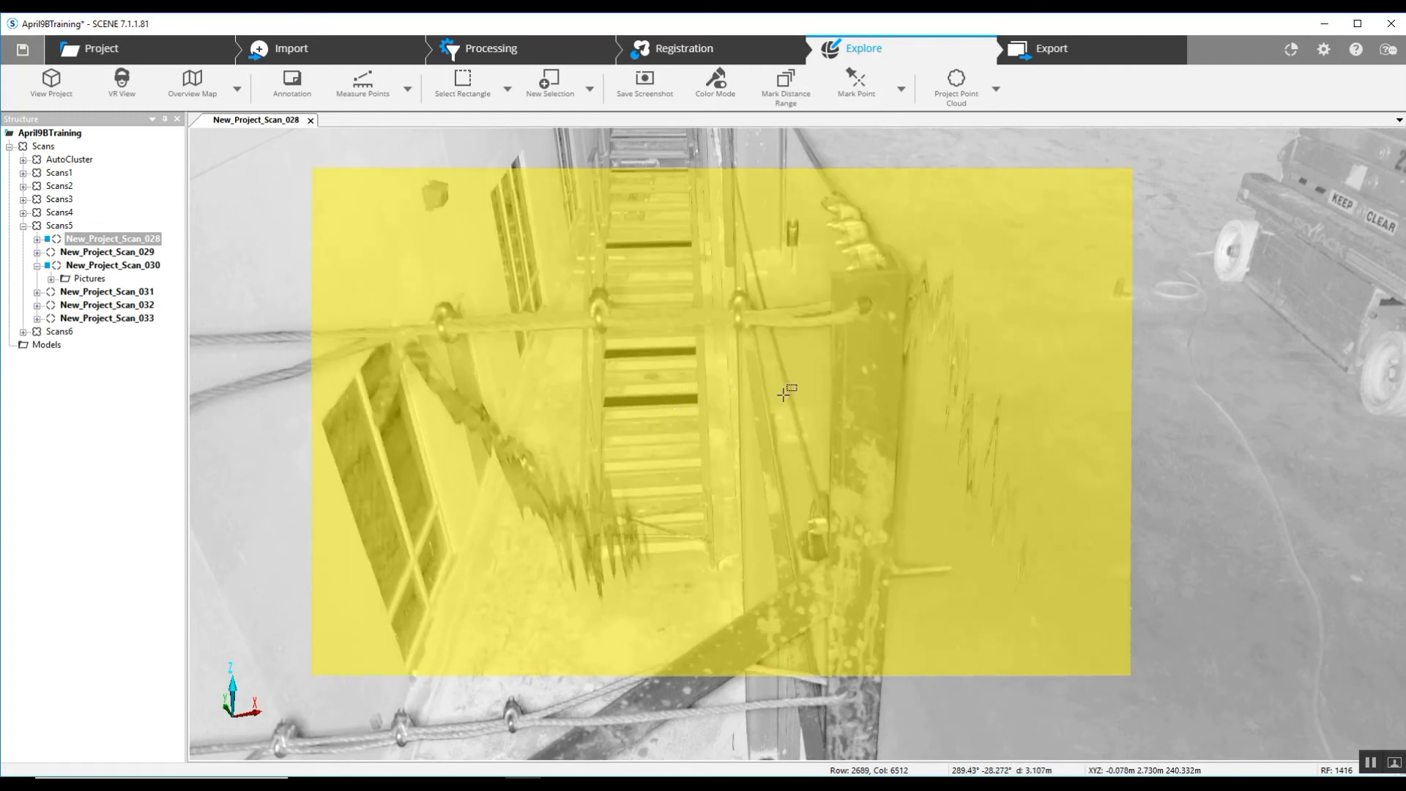
# - View the selected area as 3D points and orbit toward the angle iron overspray
pyautogui.rightClick(787, 392)
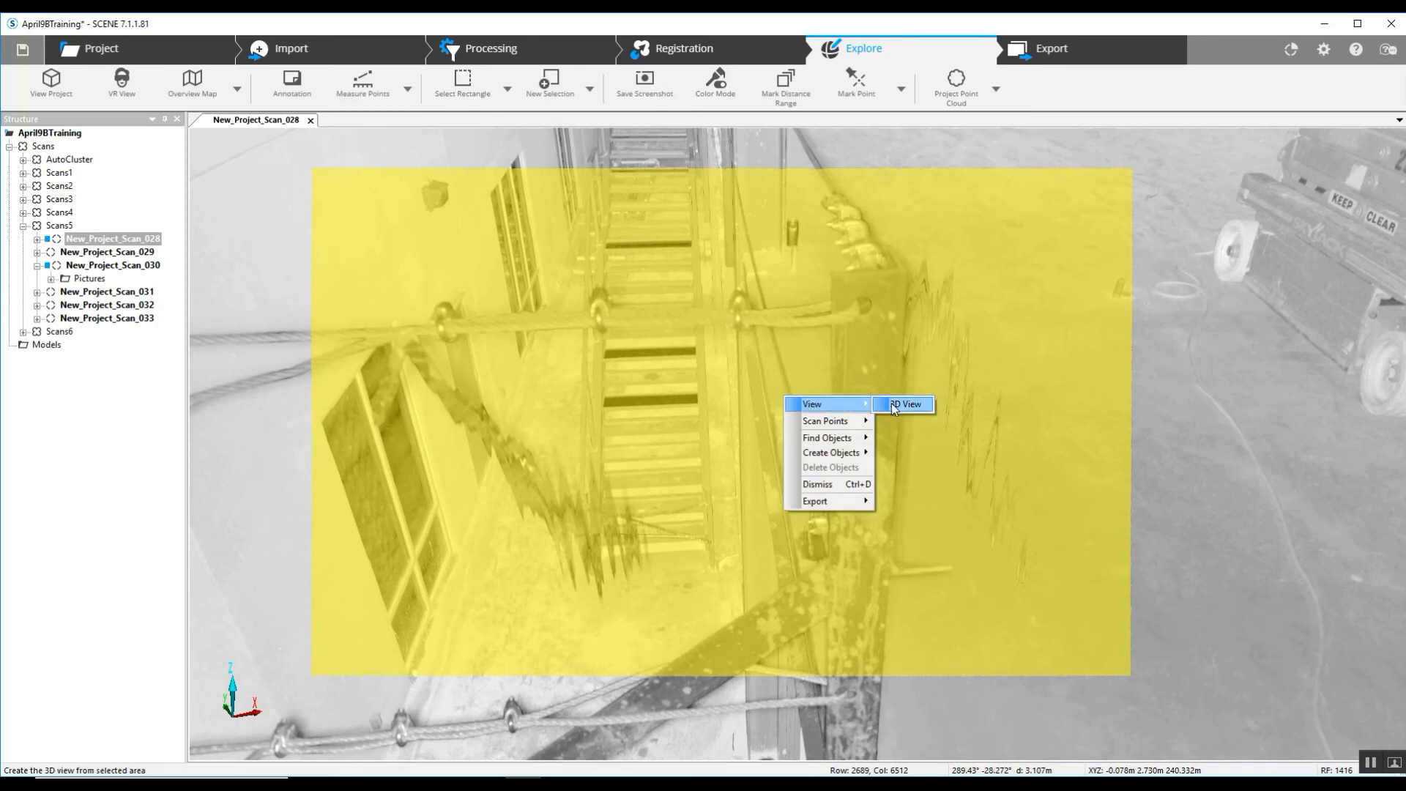
pyautogui.click(905, 404)
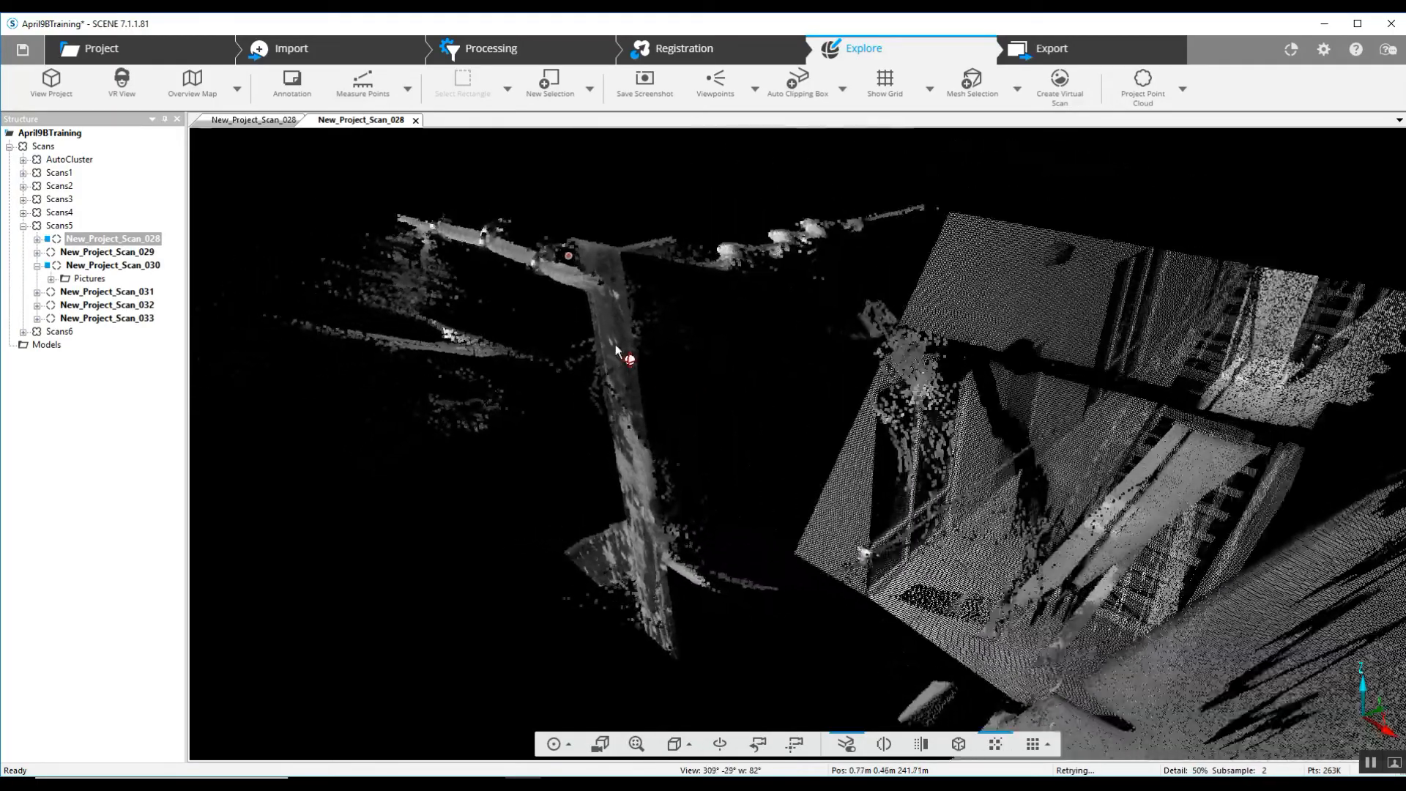
pyautogui.moveTo(616, 350); pyautogui.dragTo(695, 381)
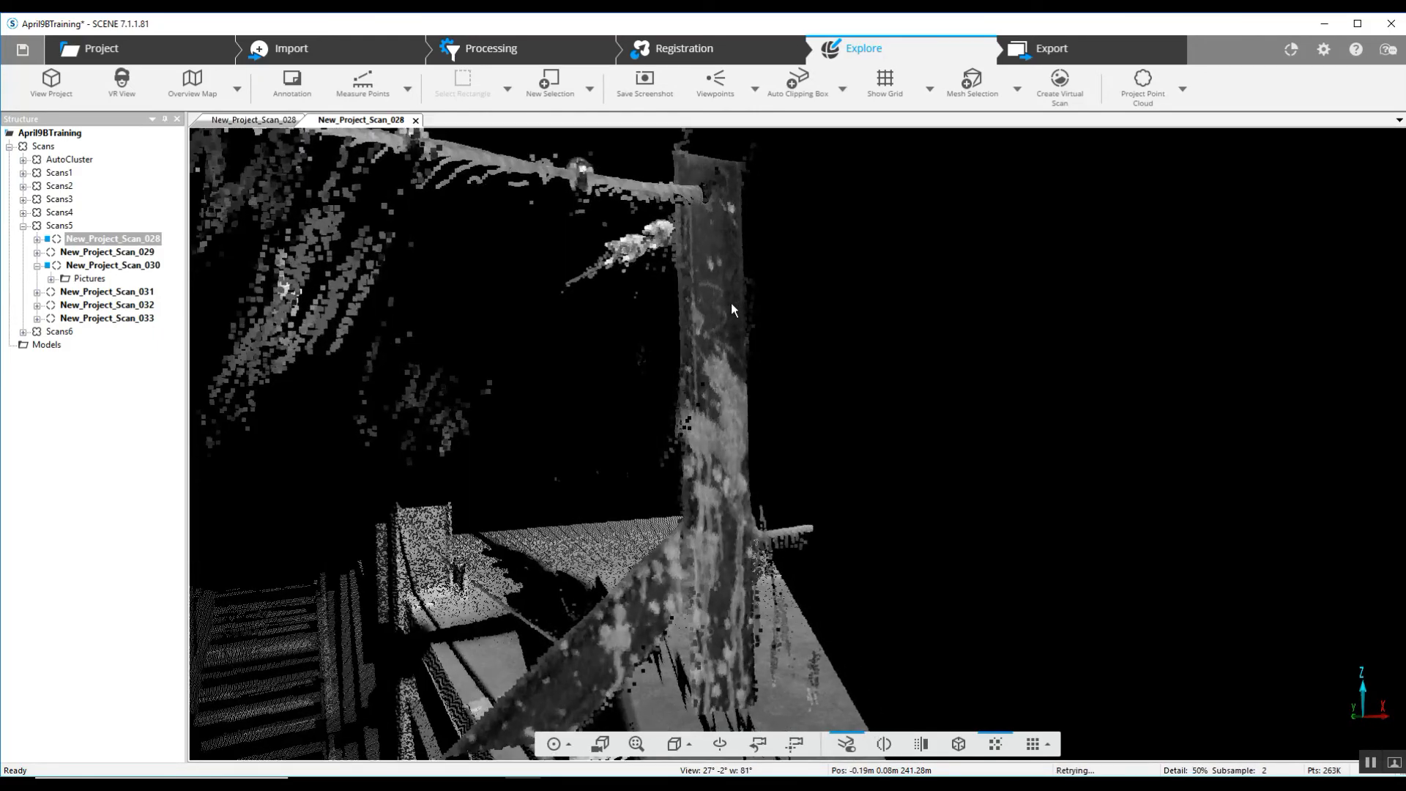
pyautogui.moveTo(731, 309); pyautogui.dragTo(897, 393)
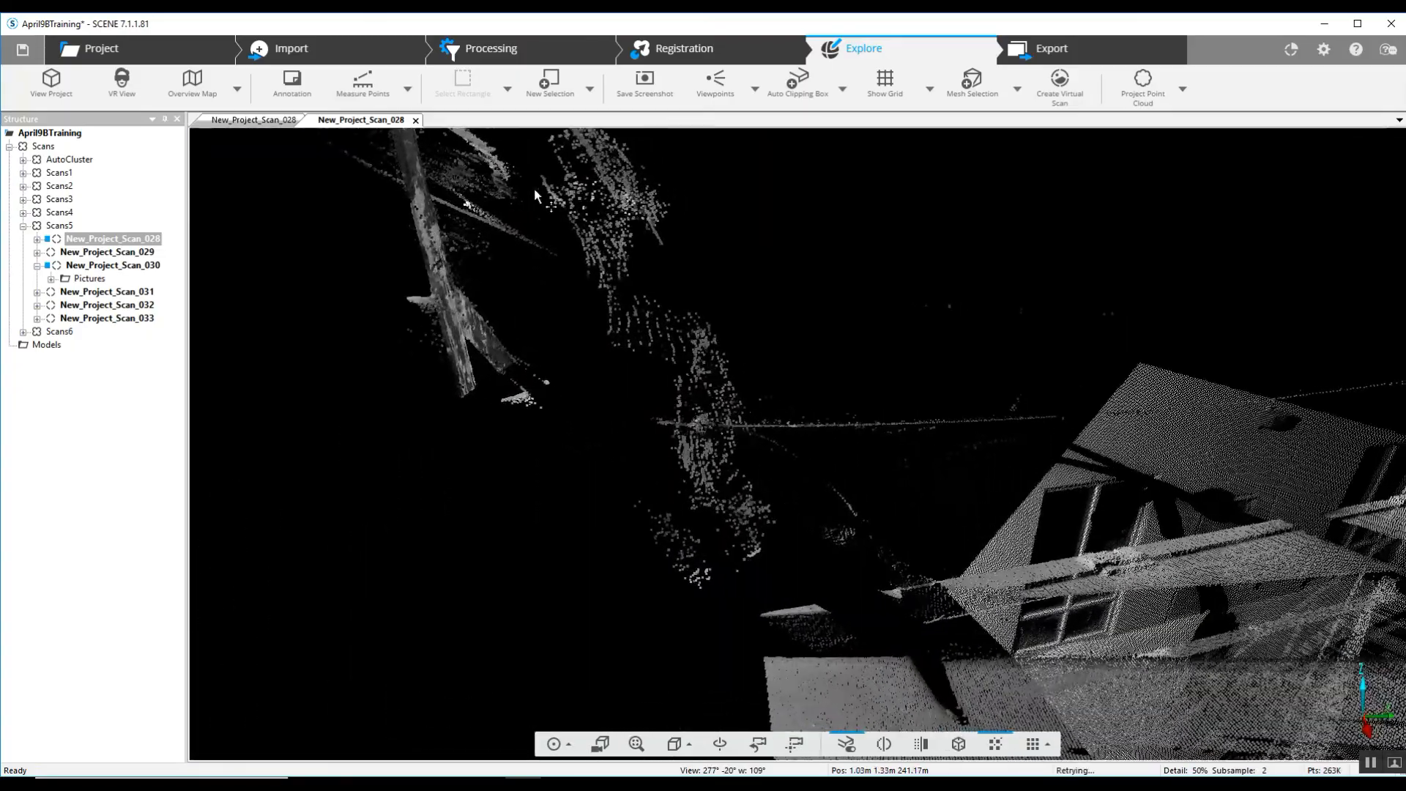
pyautogui.moveTo(538, 197); pyautogui.dragTo(744, 394)
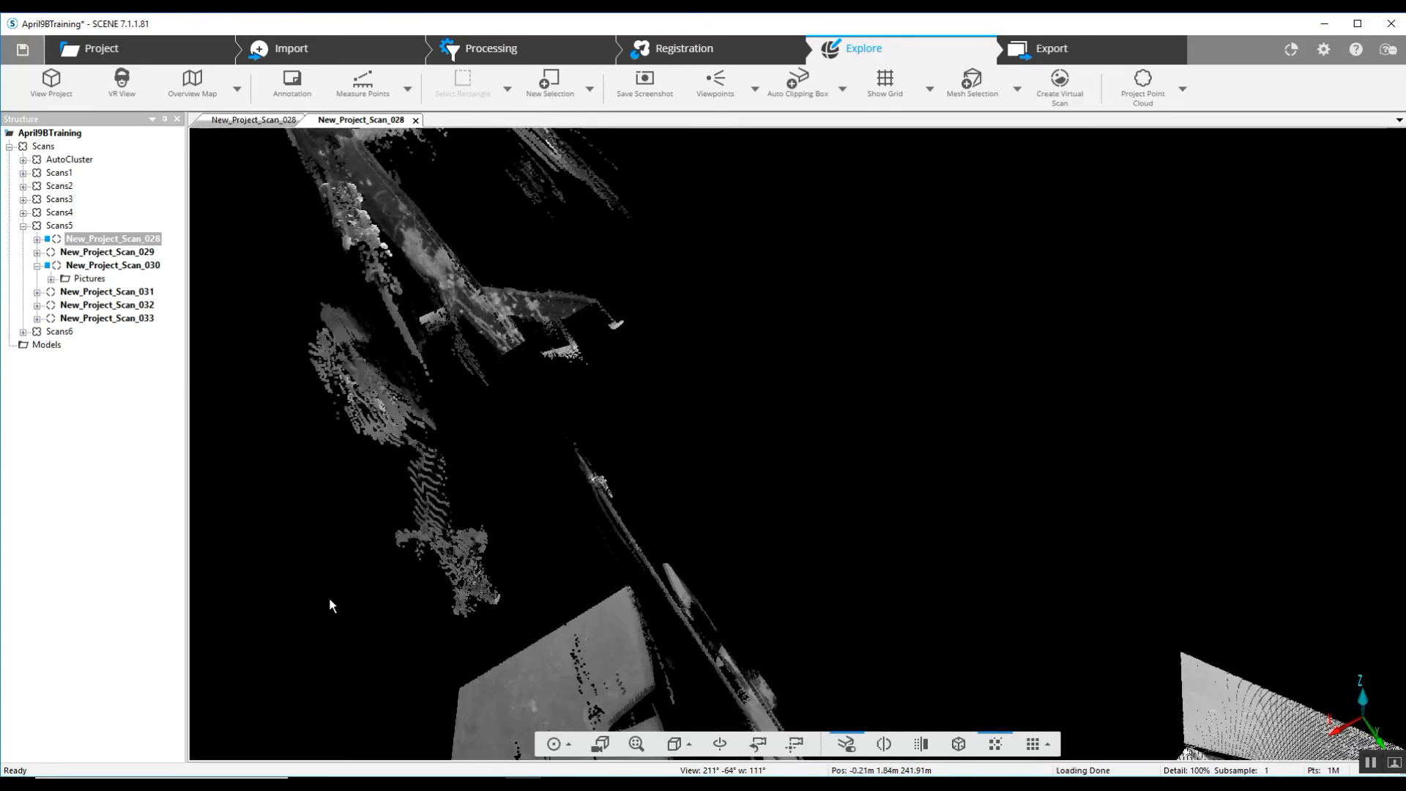
pyautogui.moveTo(278, 216)
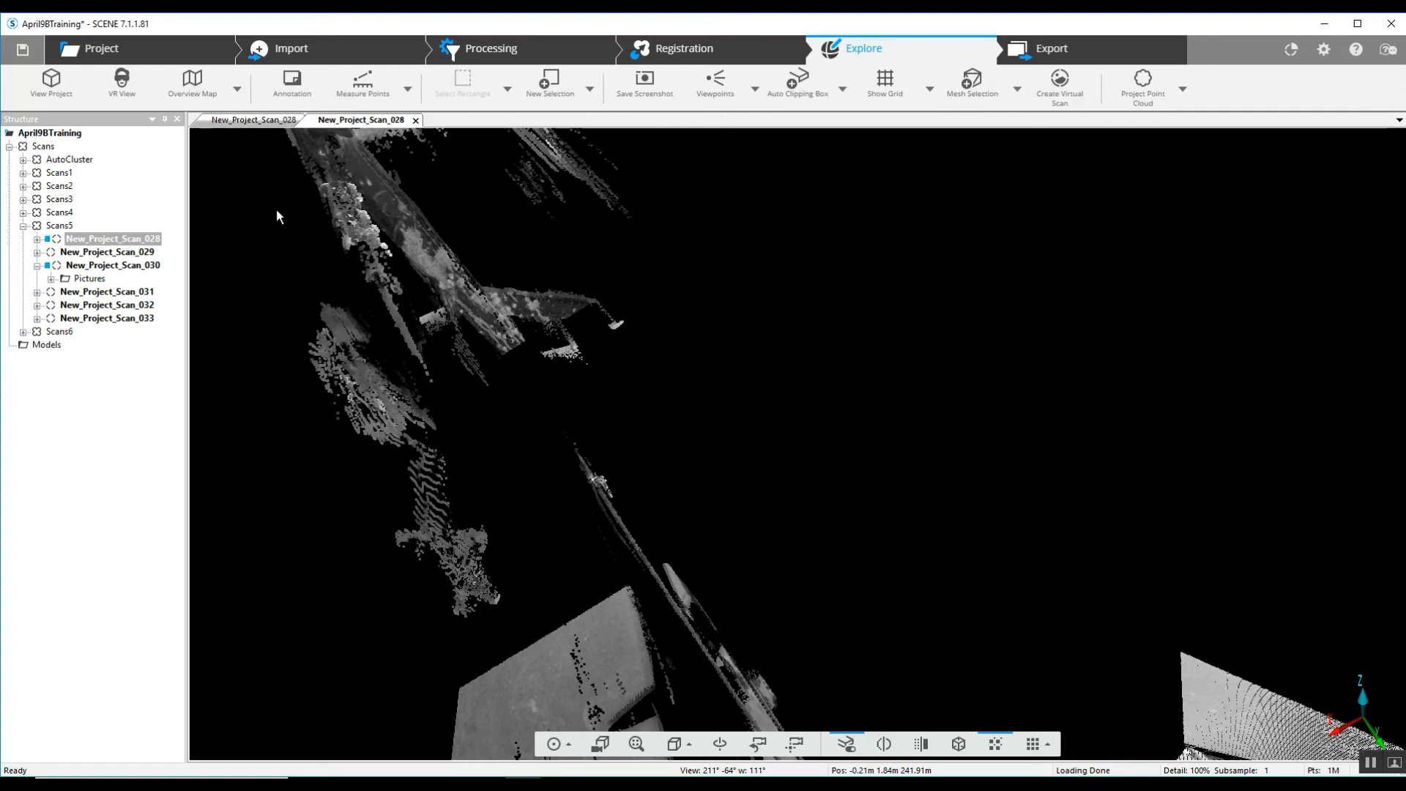
pyautogui.moveTo(641, 184)
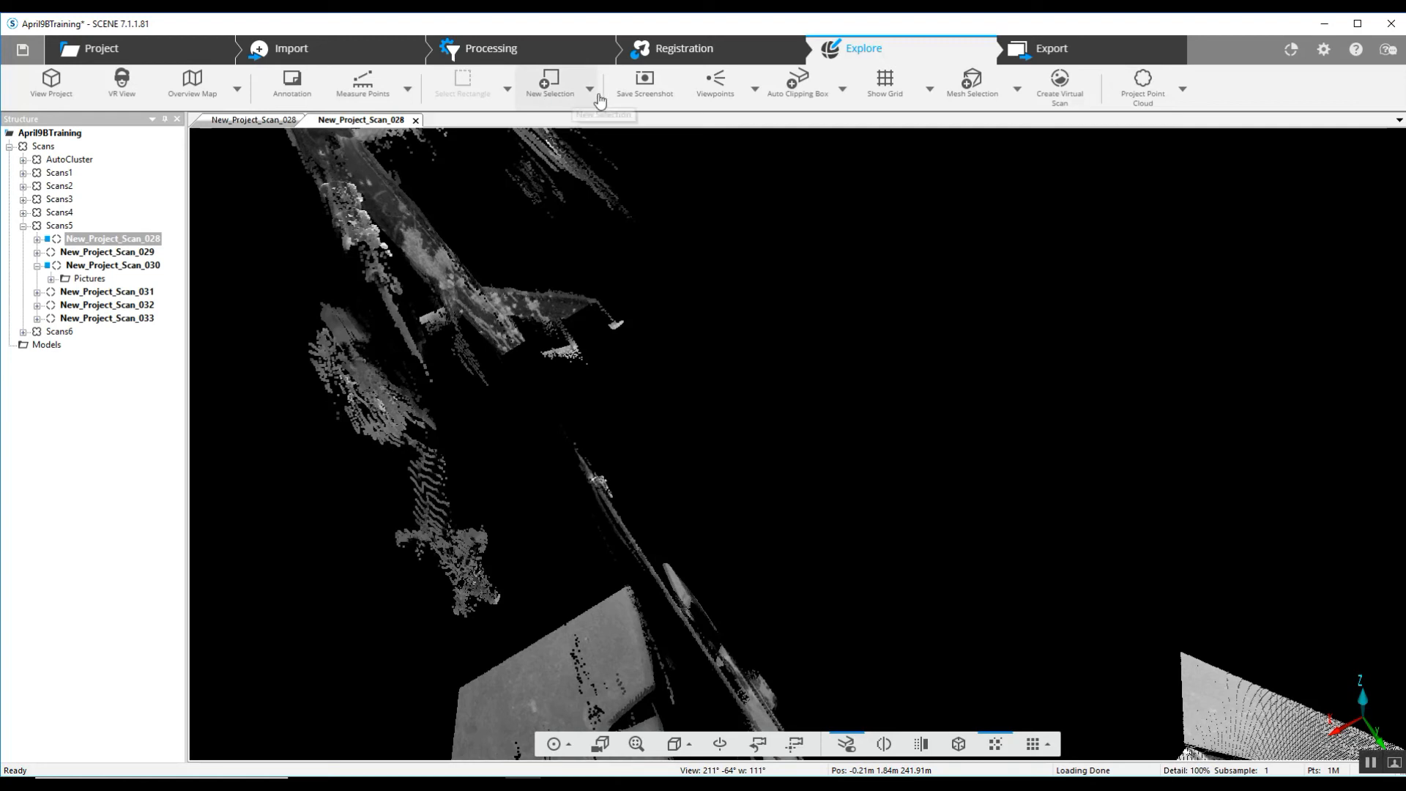
# - Outline the elongated overspray patch with Select Polygon and choose Delete Inside Selection
pyautogui.click(506, 92)
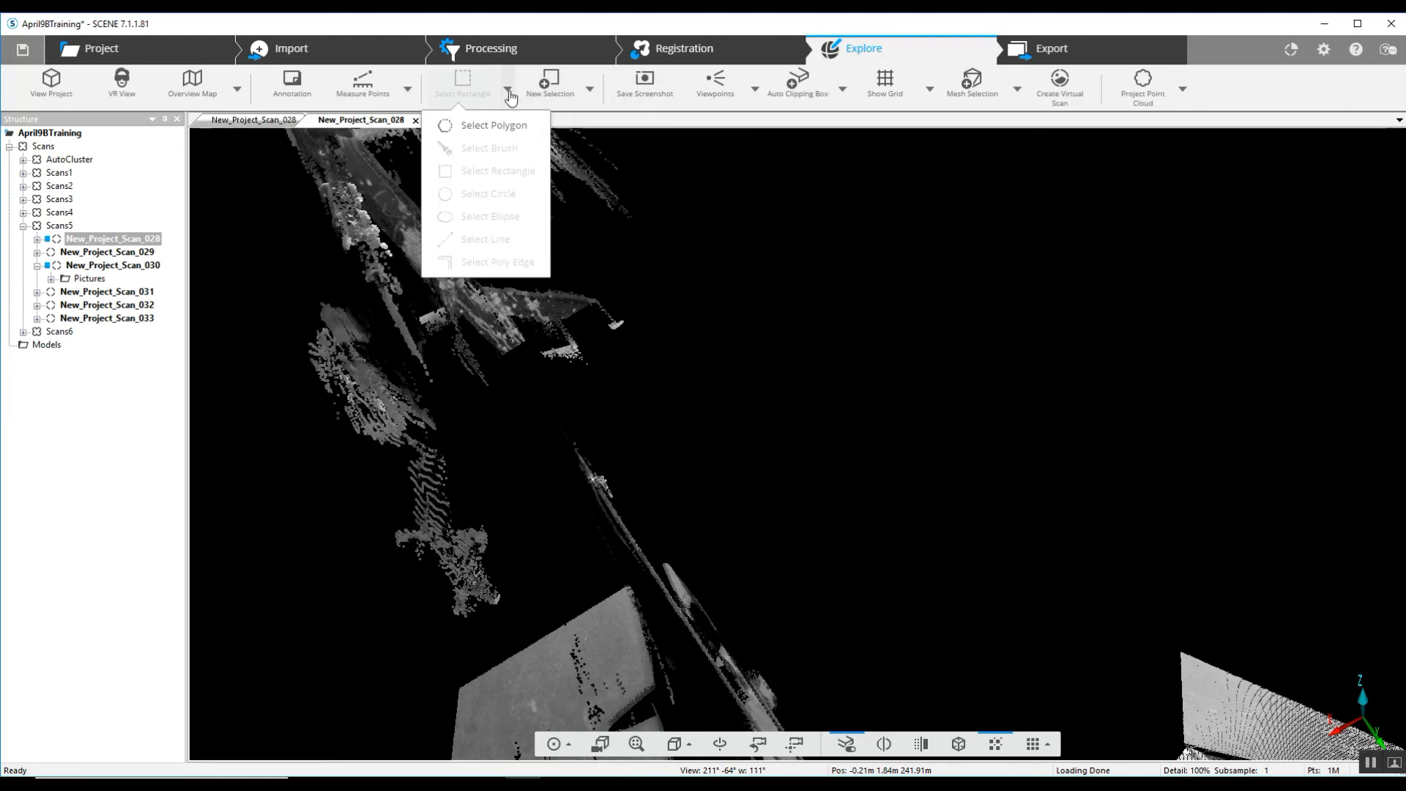
pyautogui.click(493, 124)
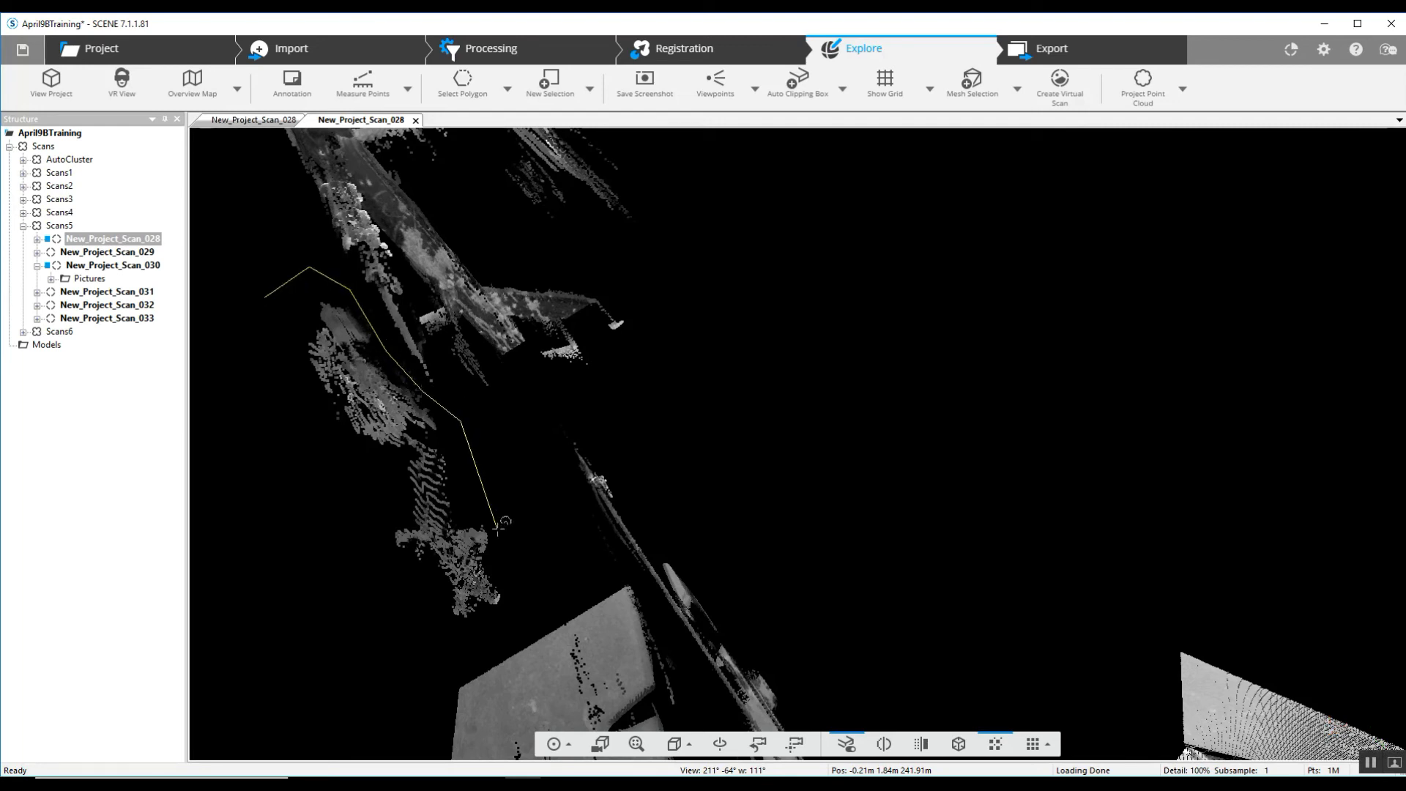
pyautogui.click(327, 415)
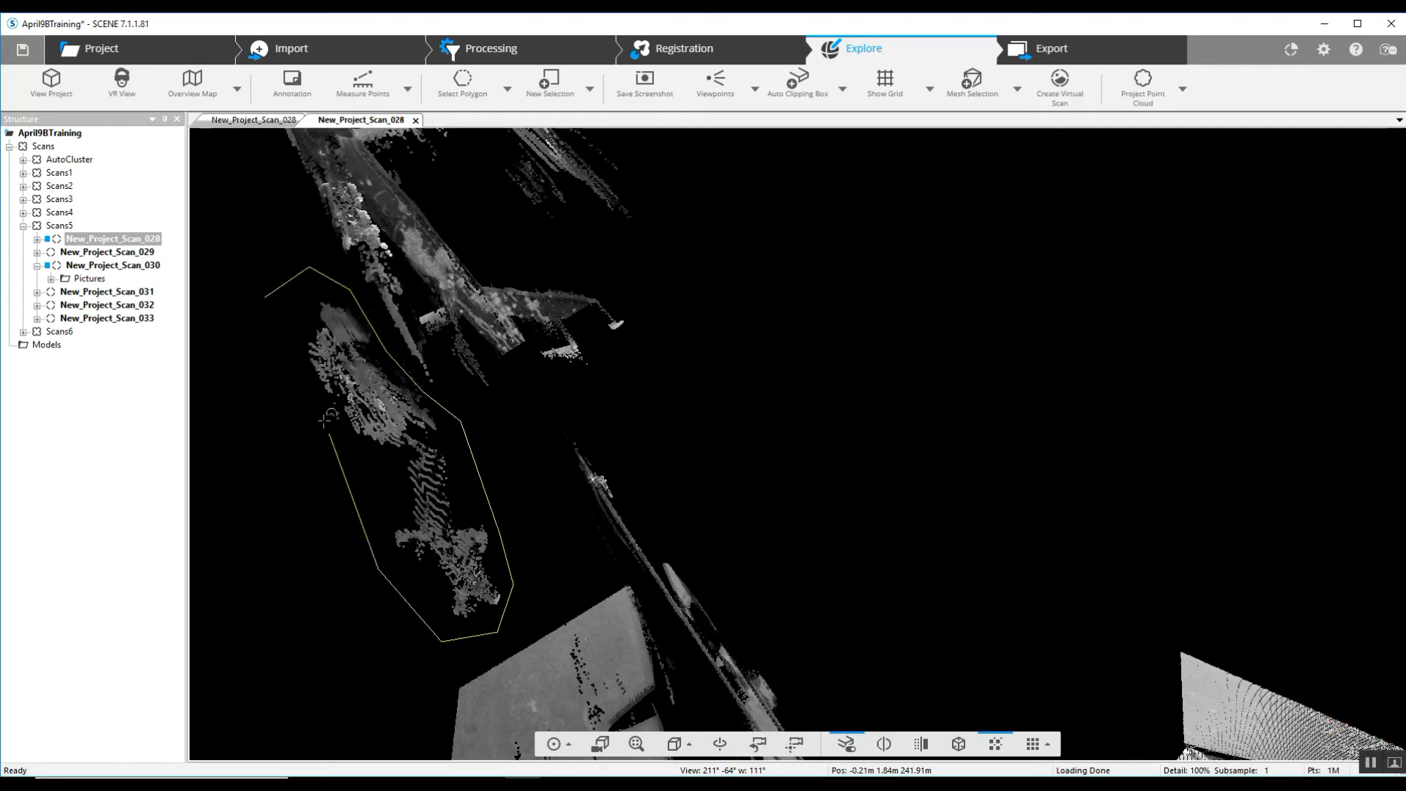
pyautogui.rightClick(309, 303)
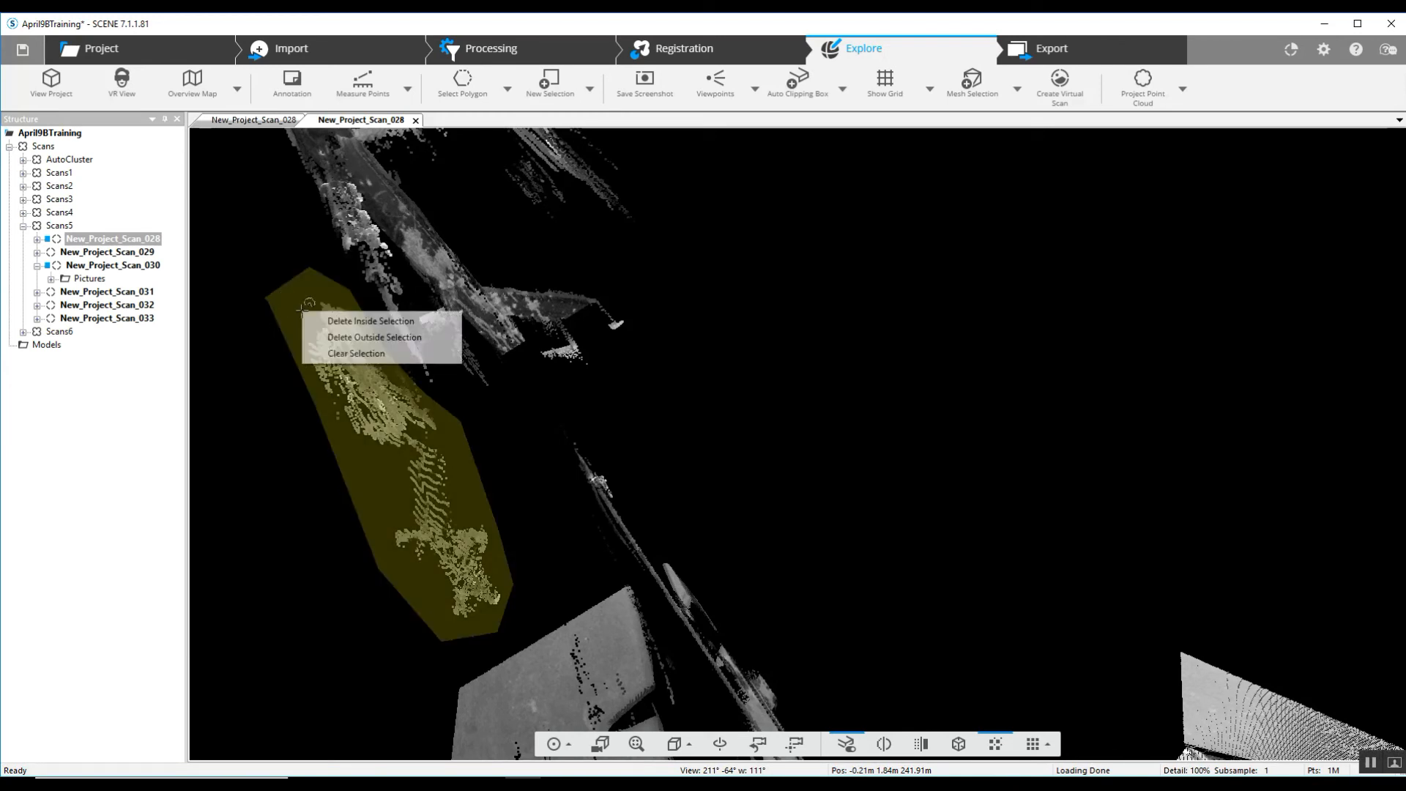
pyautogui.moveTo(369, 321)
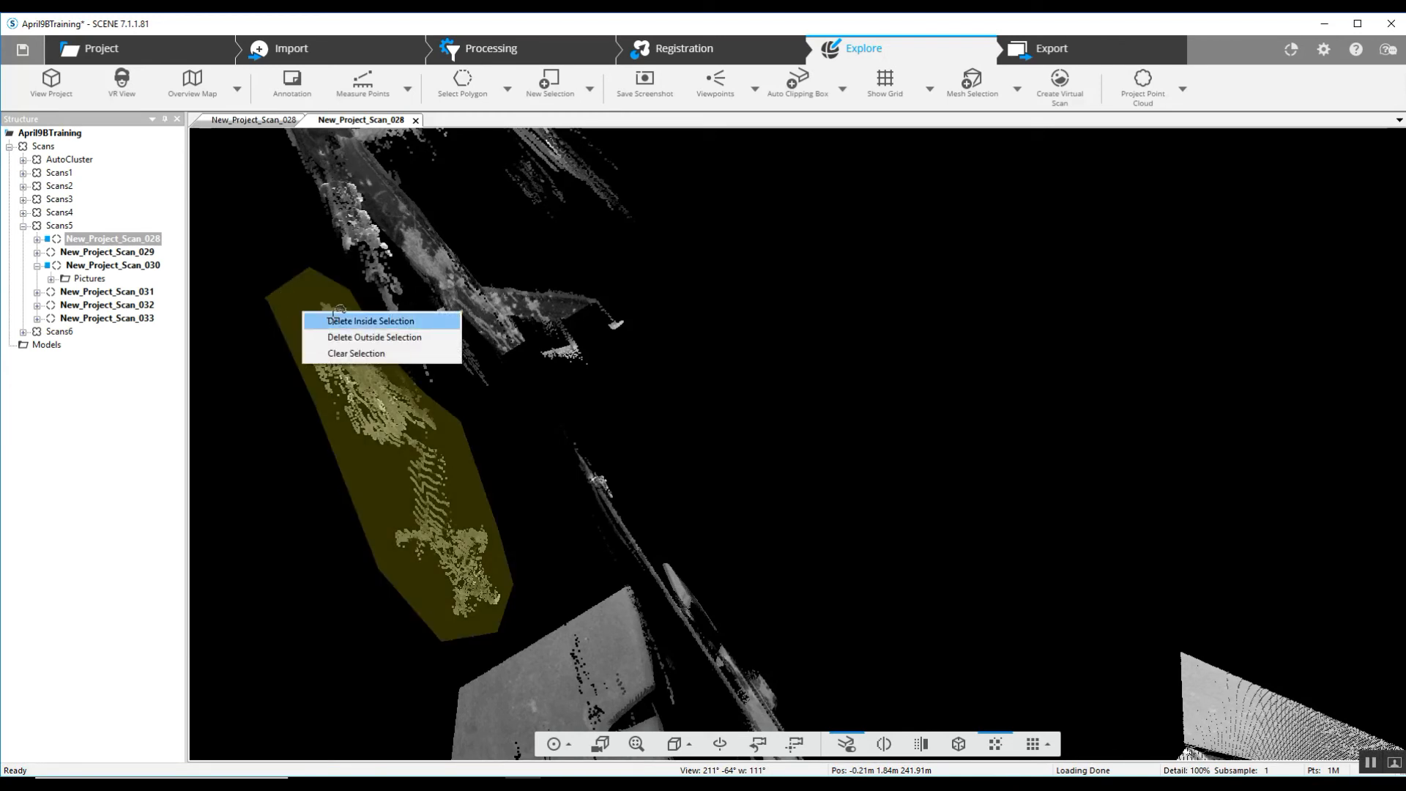
pyautogui.click(368, 321)
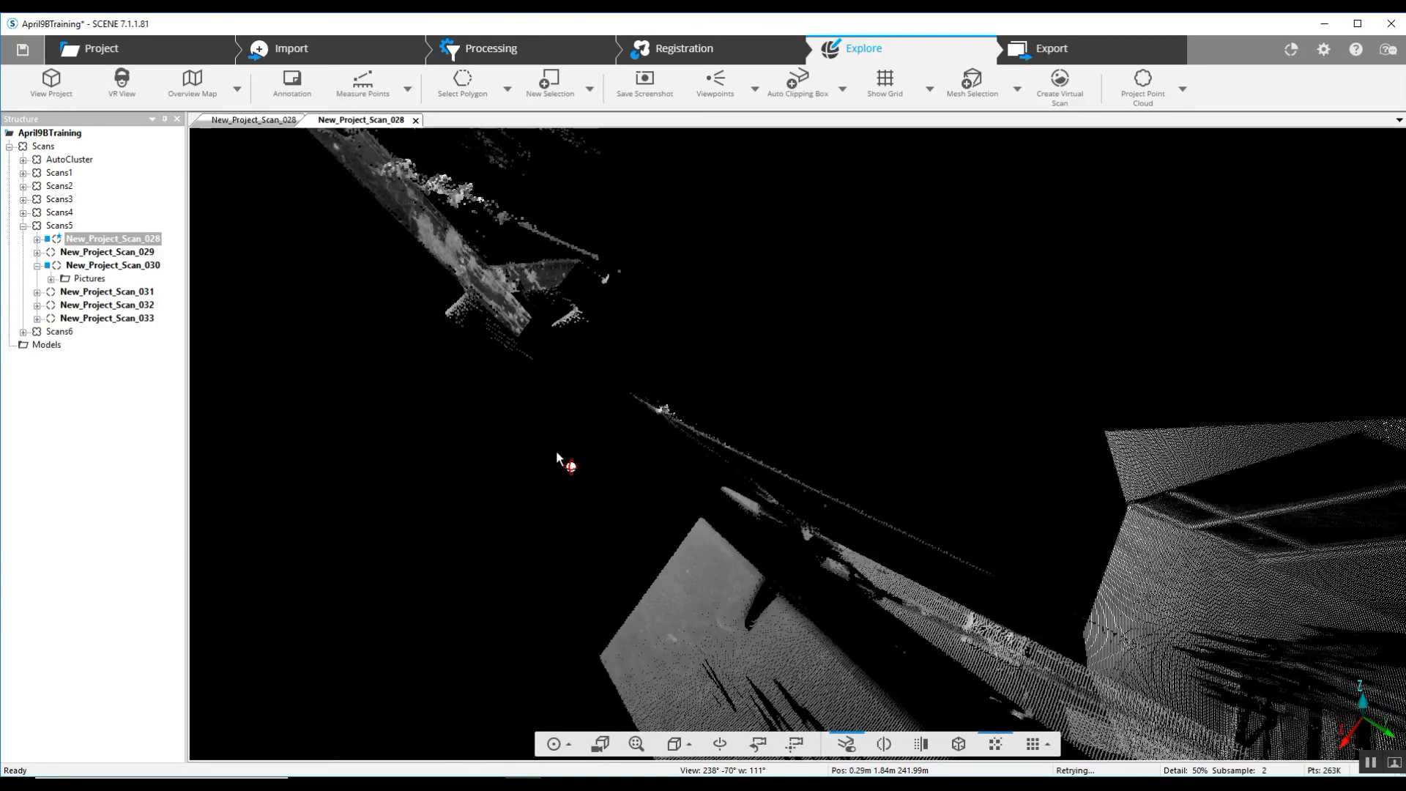
# - Zoom toward the vertical steel member and delete the stray point cluster beside it
pyautogui.moveTo(564, 462); pyautogui.dragTo(1022, 336)
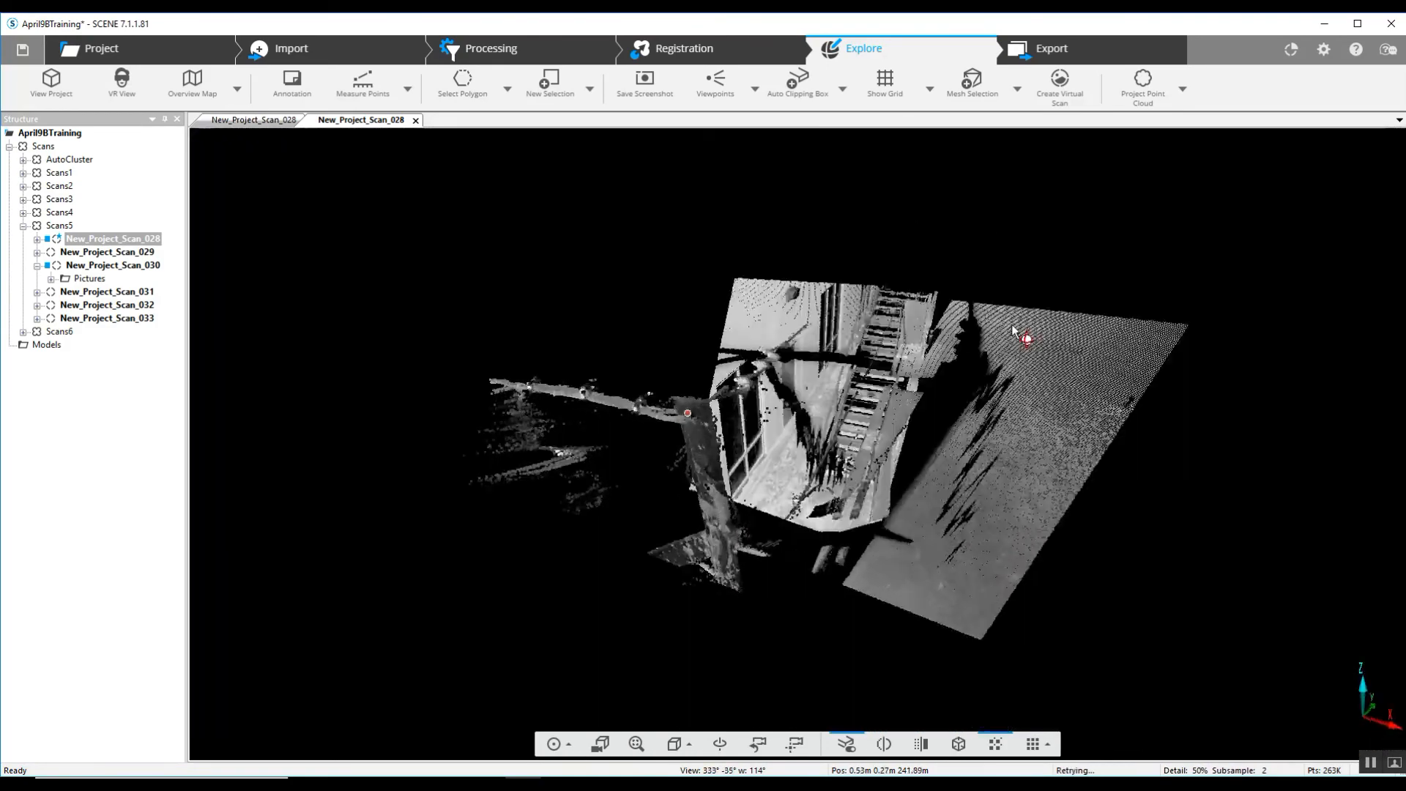
pyautogui.moveTo(1027, 331); pyautogui.dragTo(641, 416)
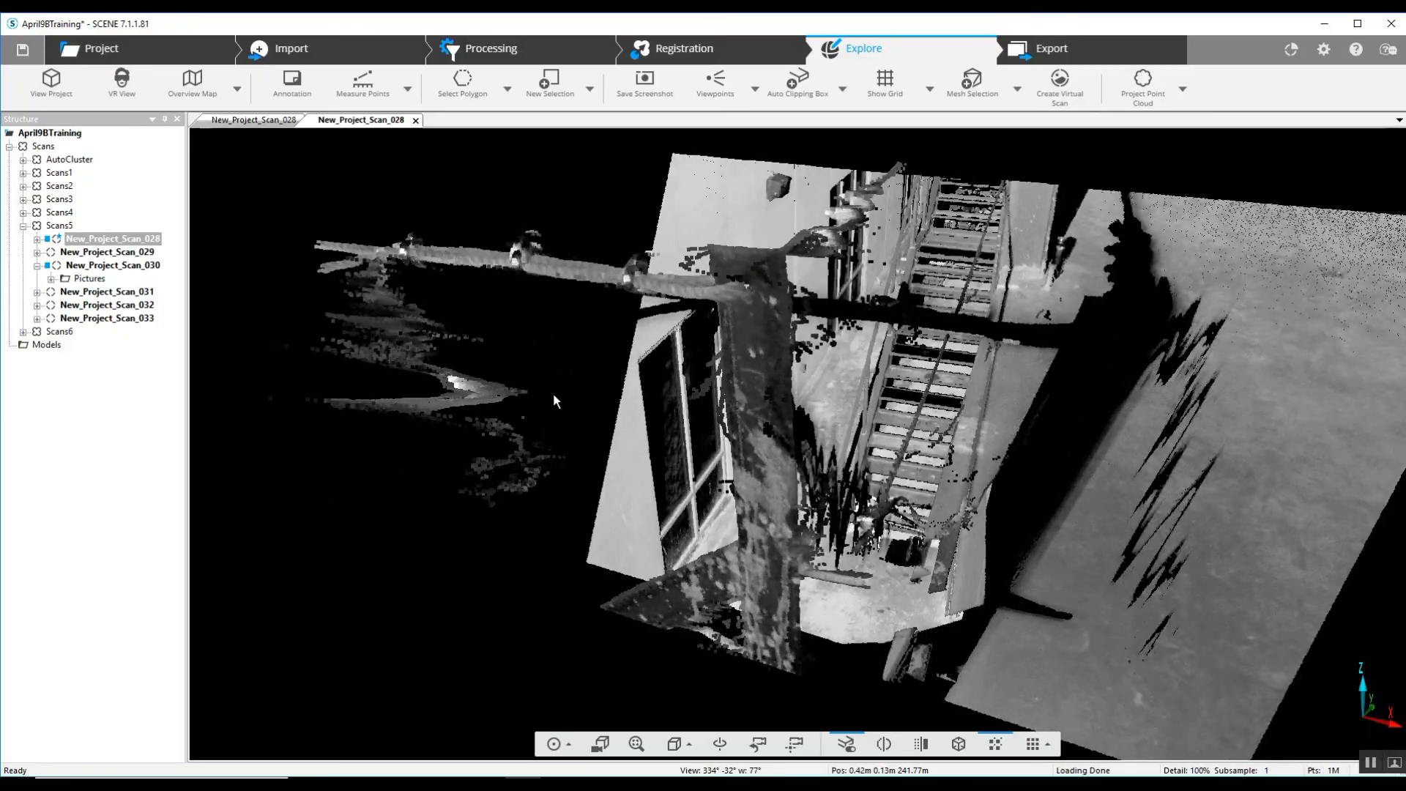
pyautogui.moveTo(554, 401); pyautogui.dragTo(532, 473)
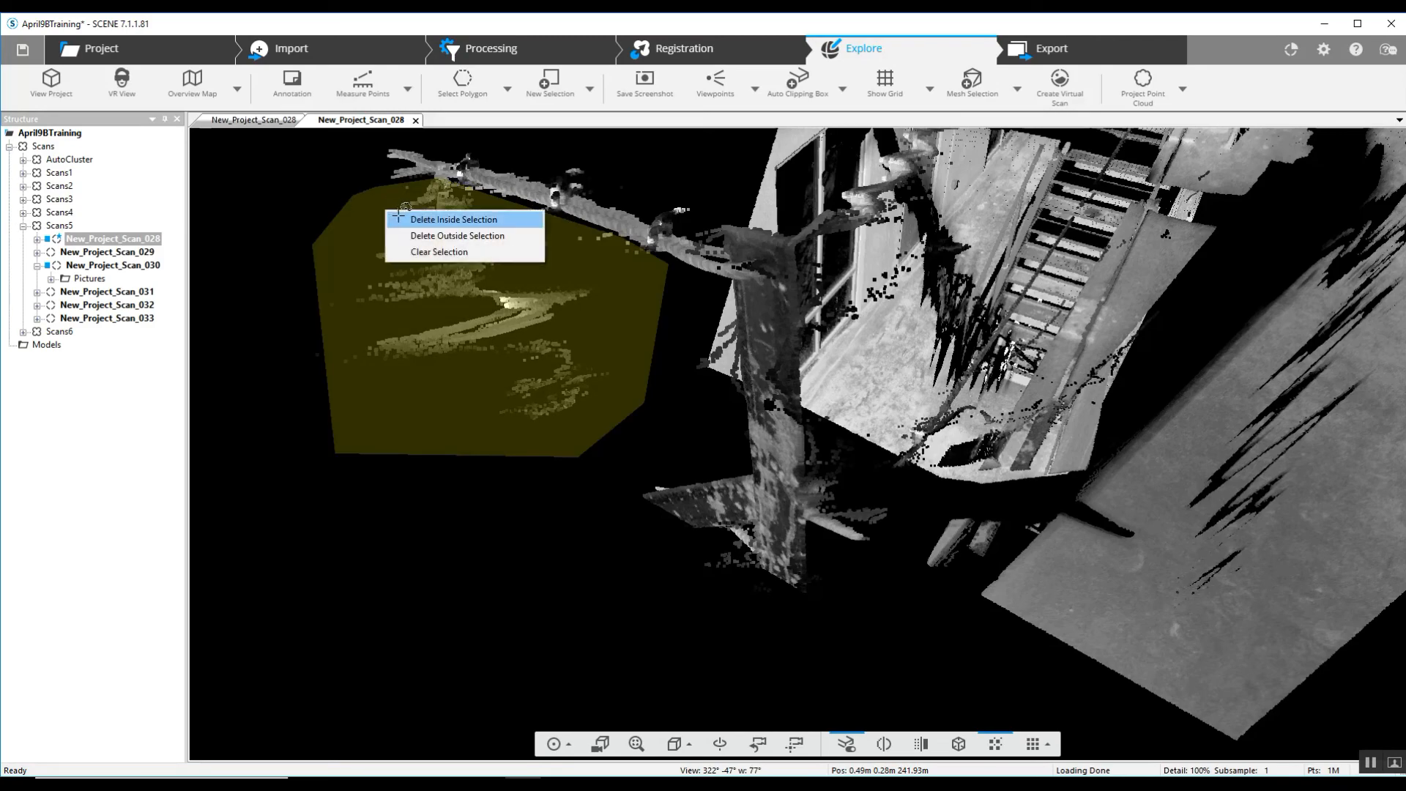
pyautogui.click(453, 220)
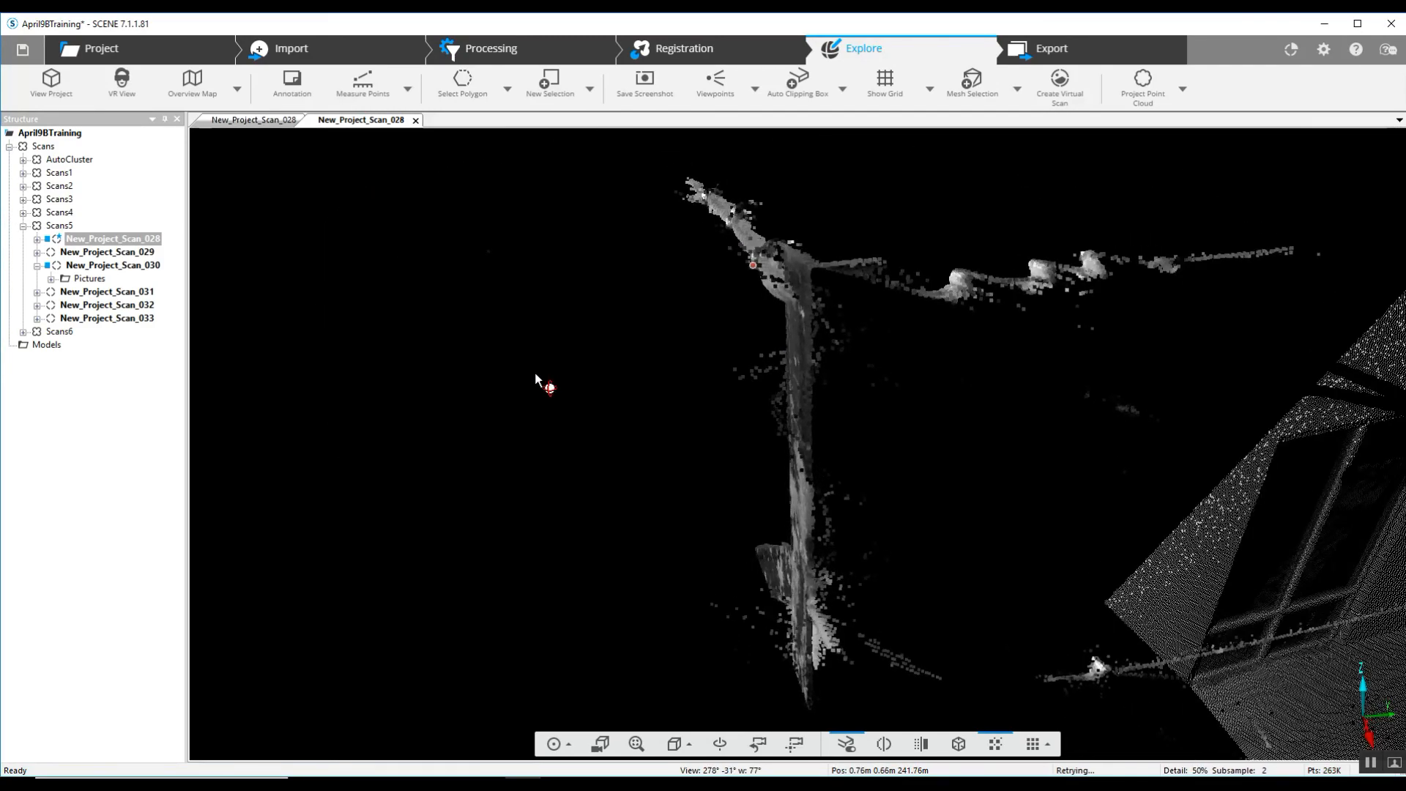
# - Delete the overspray haze between the vertical member and overhead run, then return to the scan view
pyautogui.moveTo(547, 386); pyautogui.dragTo(949, 441)
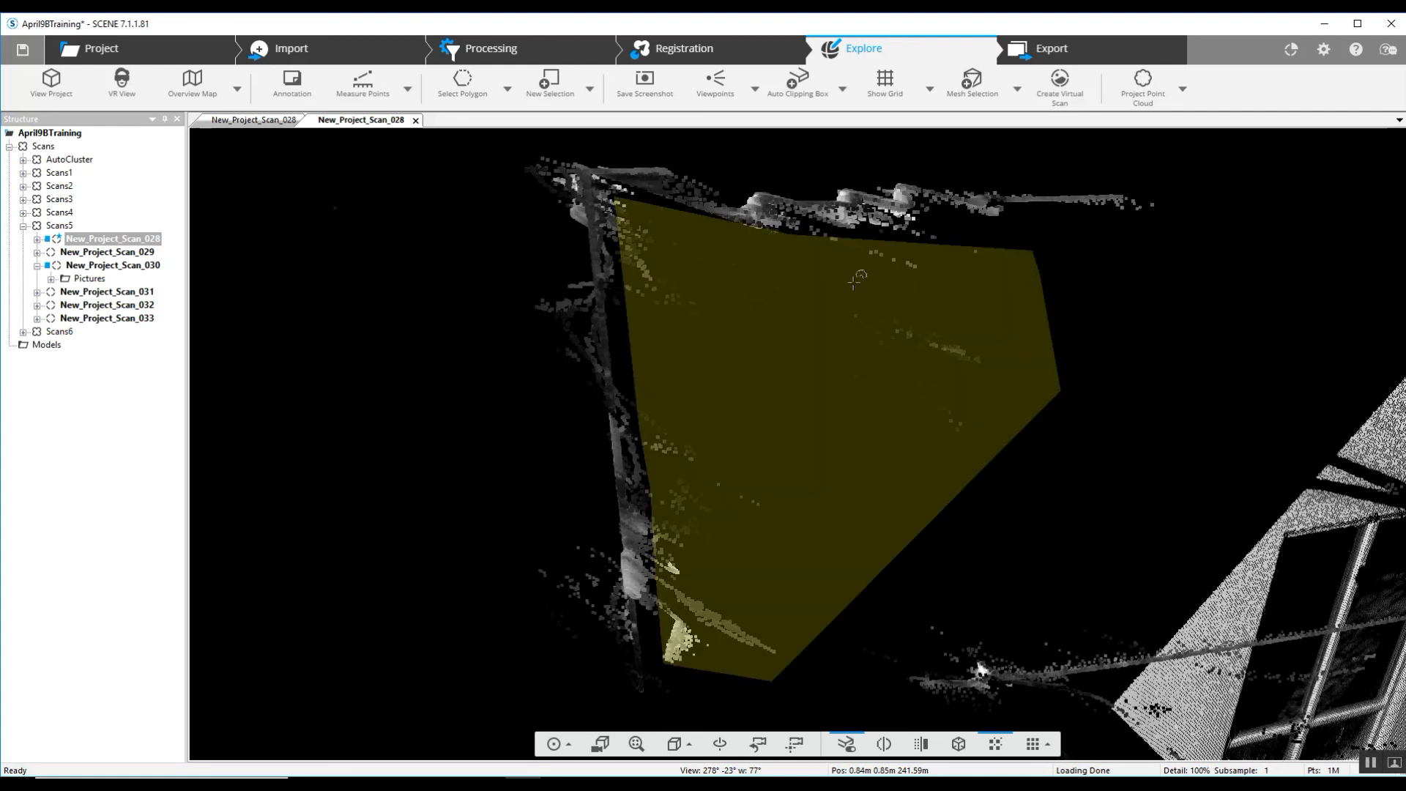
pyautogui.rightClick(850, 280)
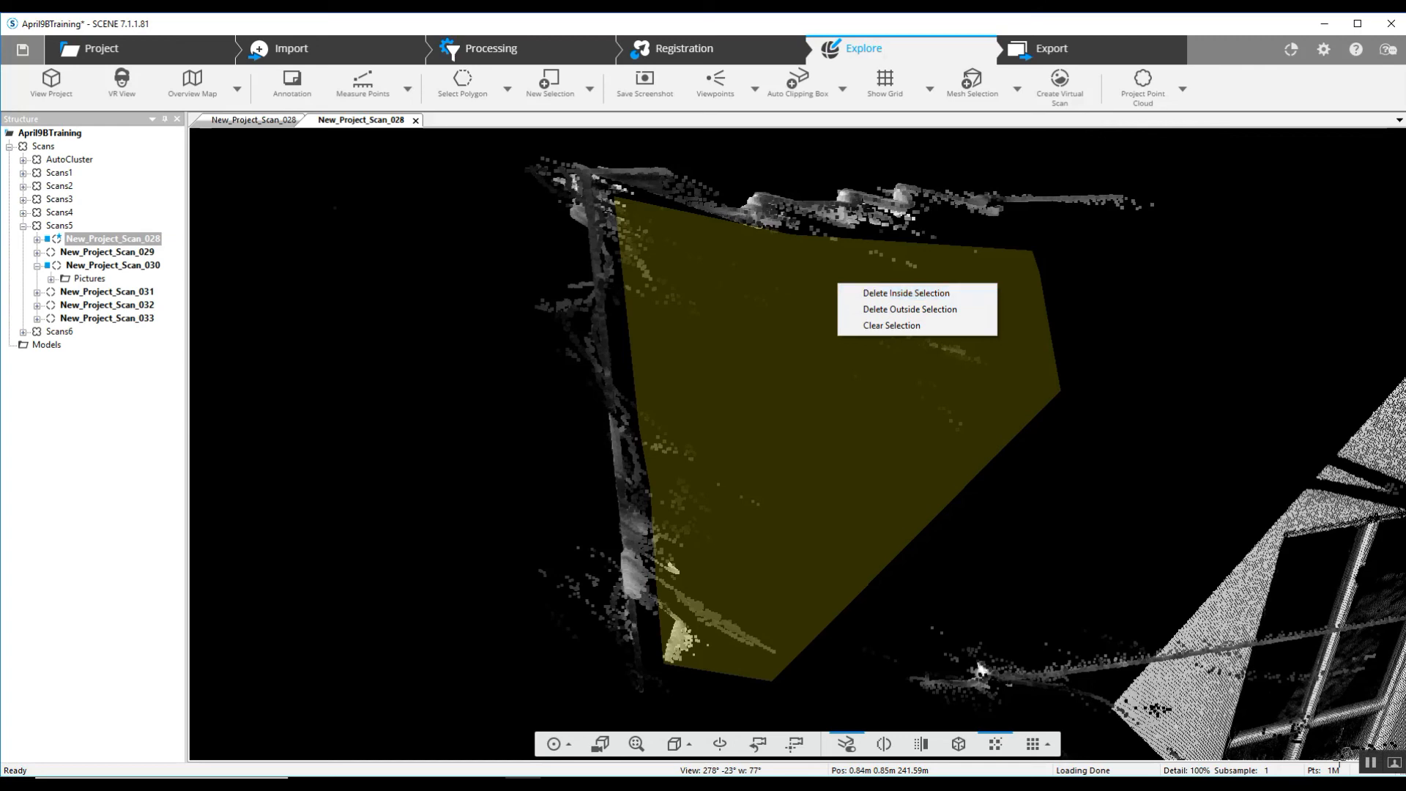
pyautogui.click(906, 293)
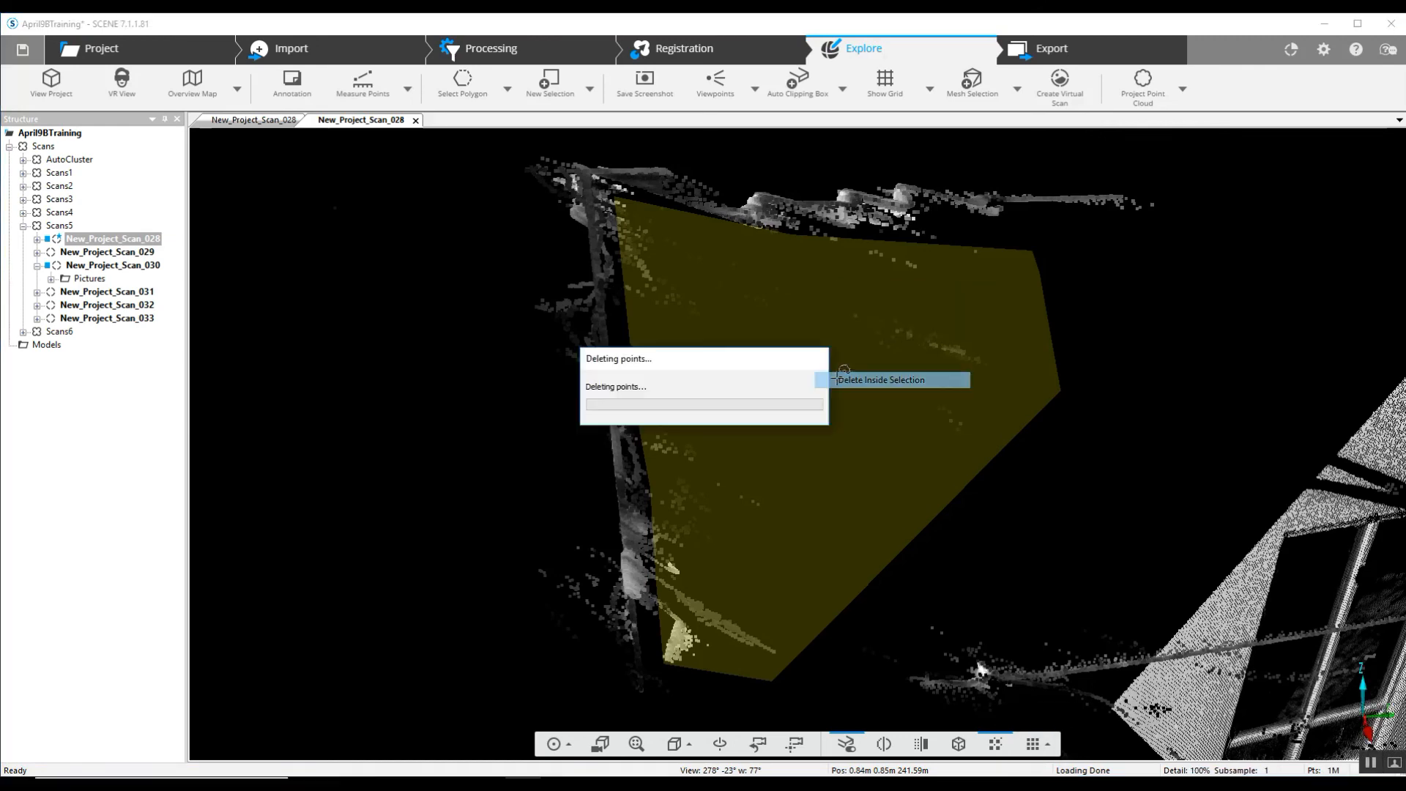
pyautogui.click(881, 379)
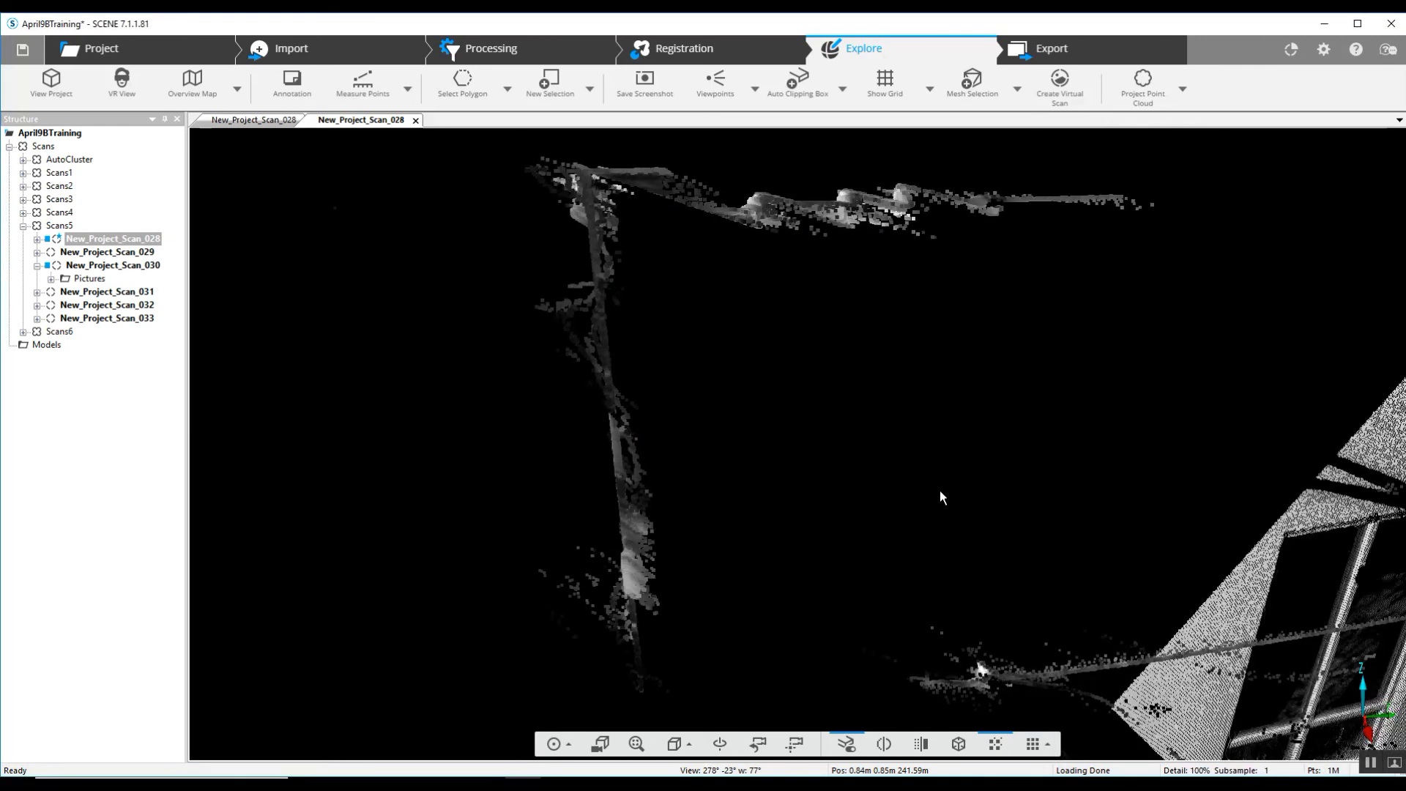
pyautogui.moveTo(942, 498); pyautogui.dragTo(1054, 538)
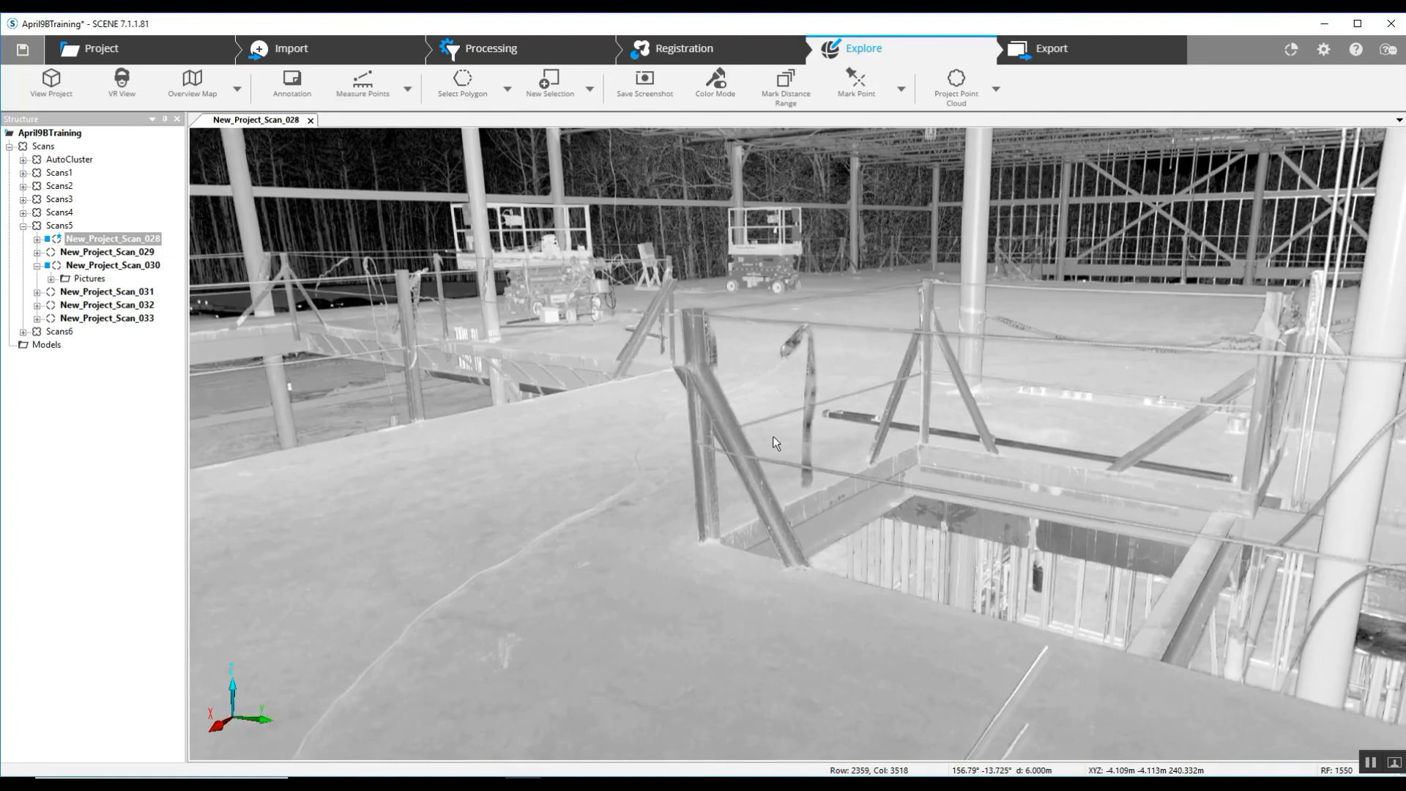
# - Pan the cleaned scan's planar view toward the stair opening
pyautogui.moveTo(776, 443); pyautogui.dragTo(663, 433)
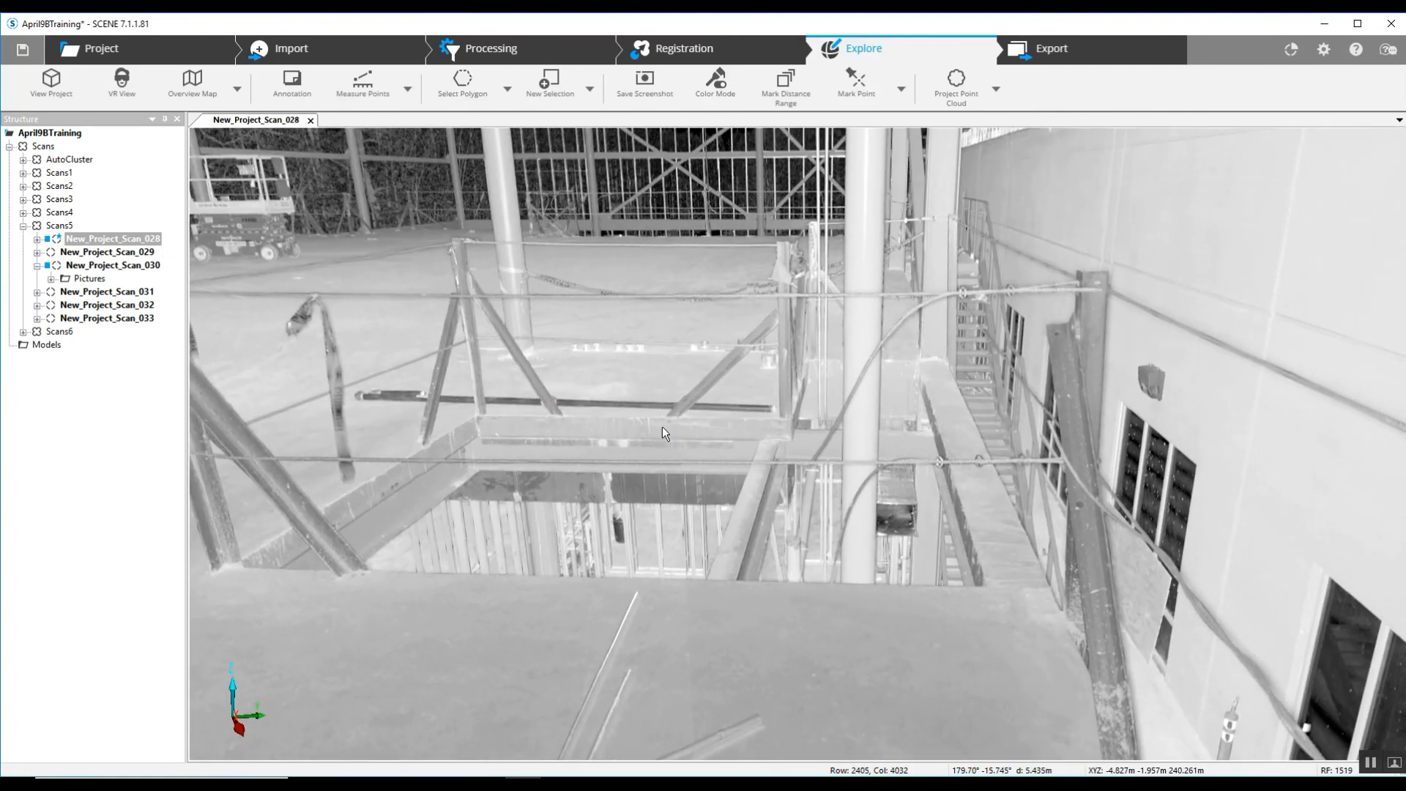